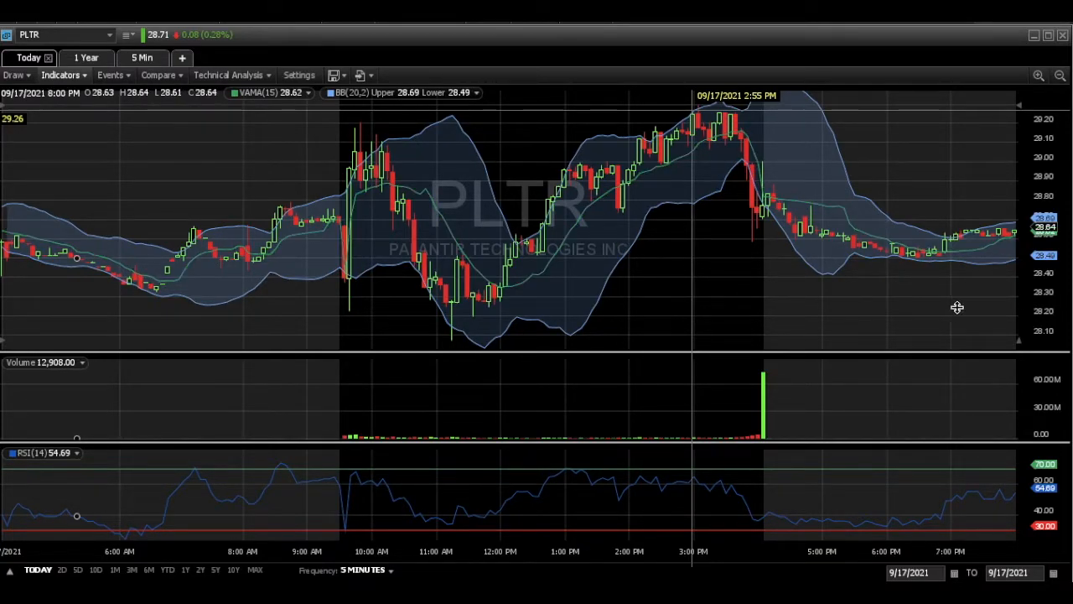
pyautogui.moveTo(732, 295)
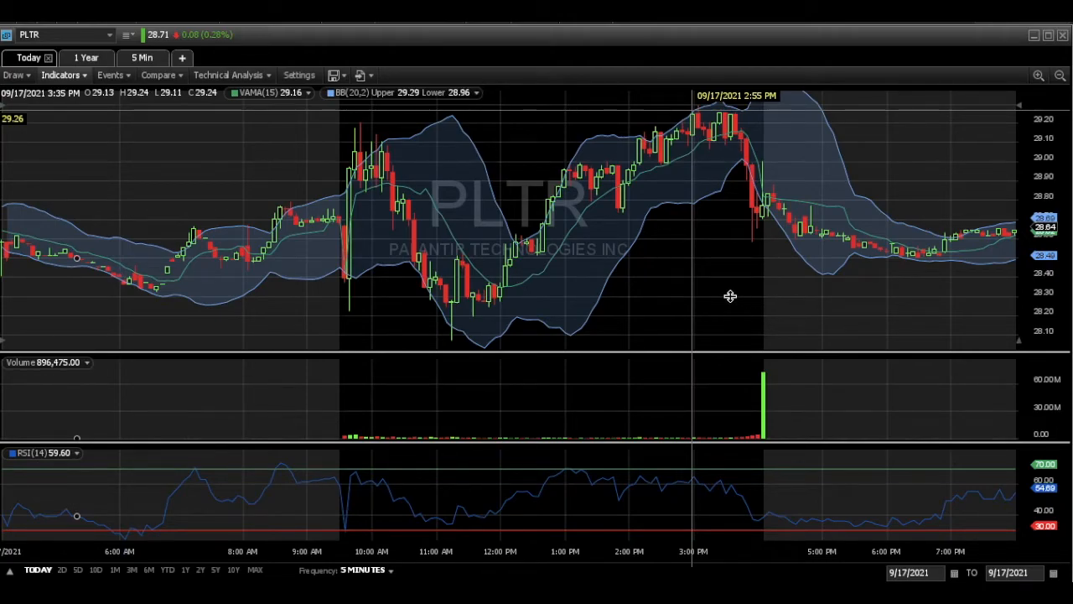
pyautogui.moveTo(335, 220)
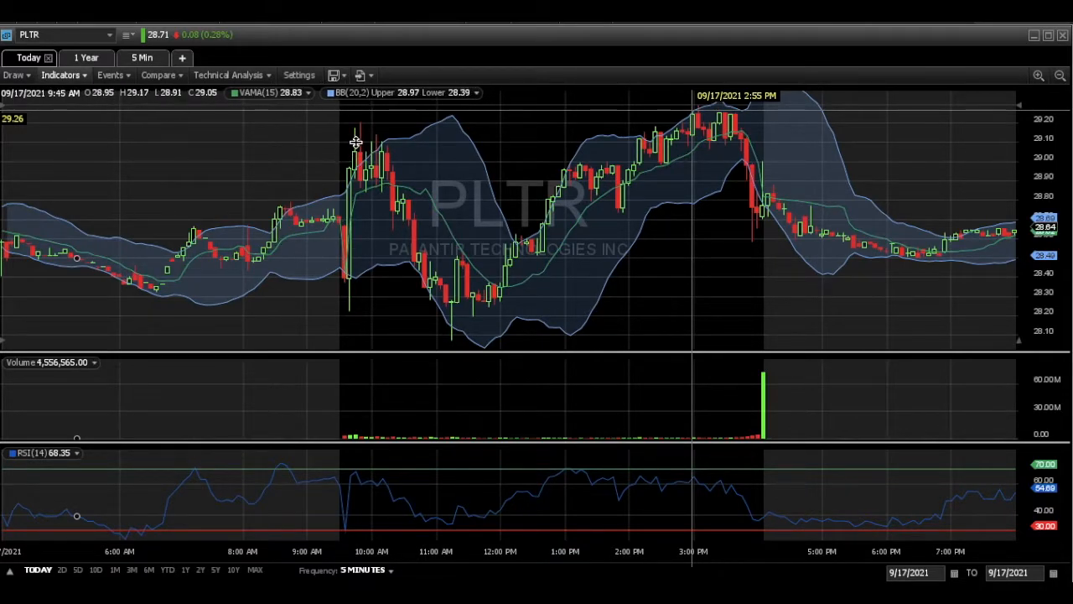
pyautogui.moveTo(339, 176)
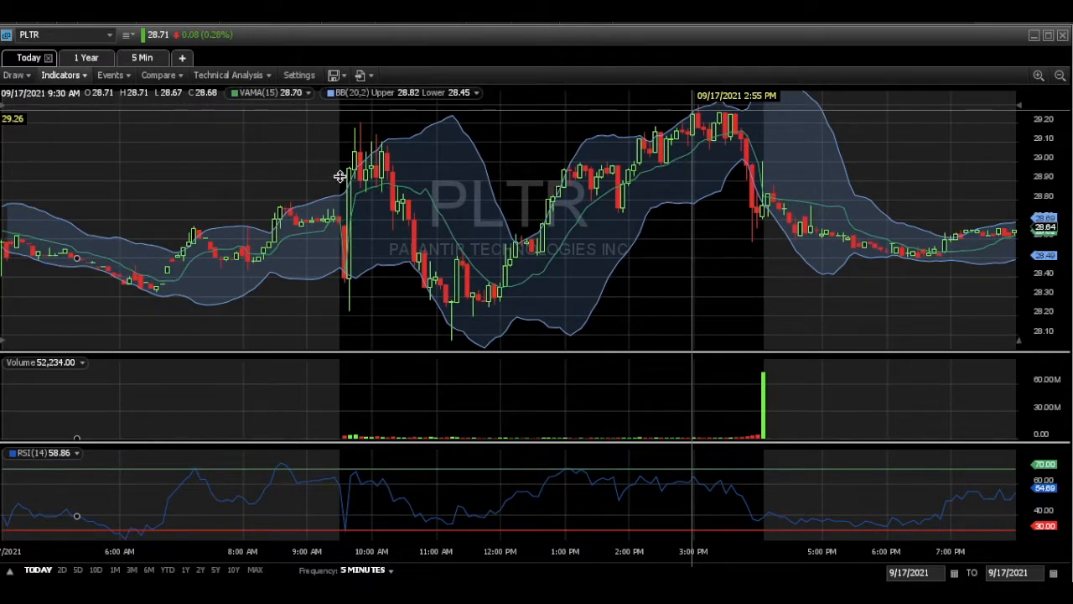
pyautogui.moveTo(396, 164)
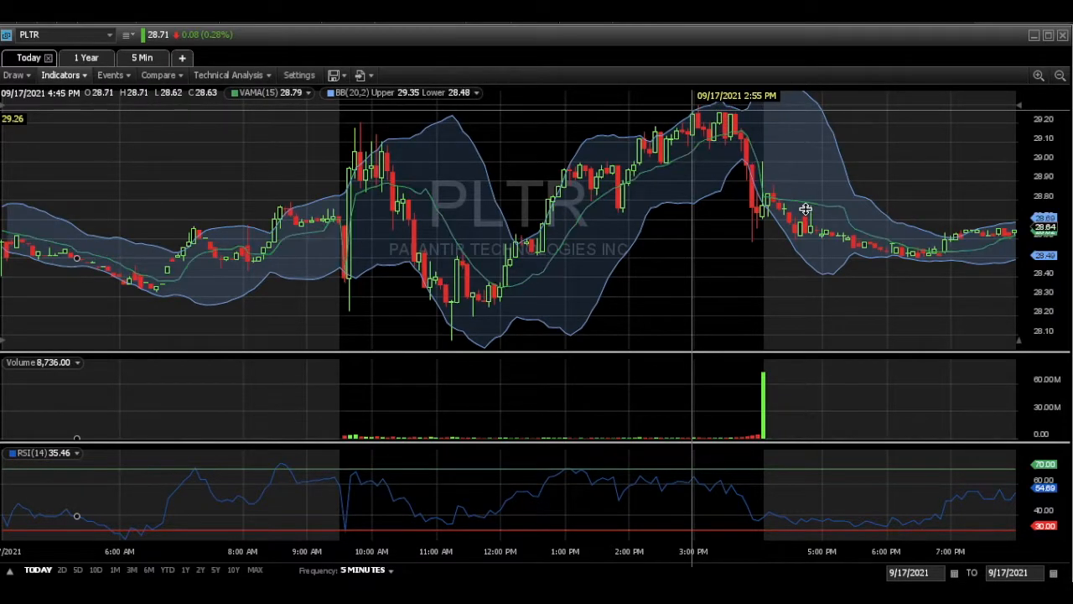
pyautogui.moveTo(484, 295)
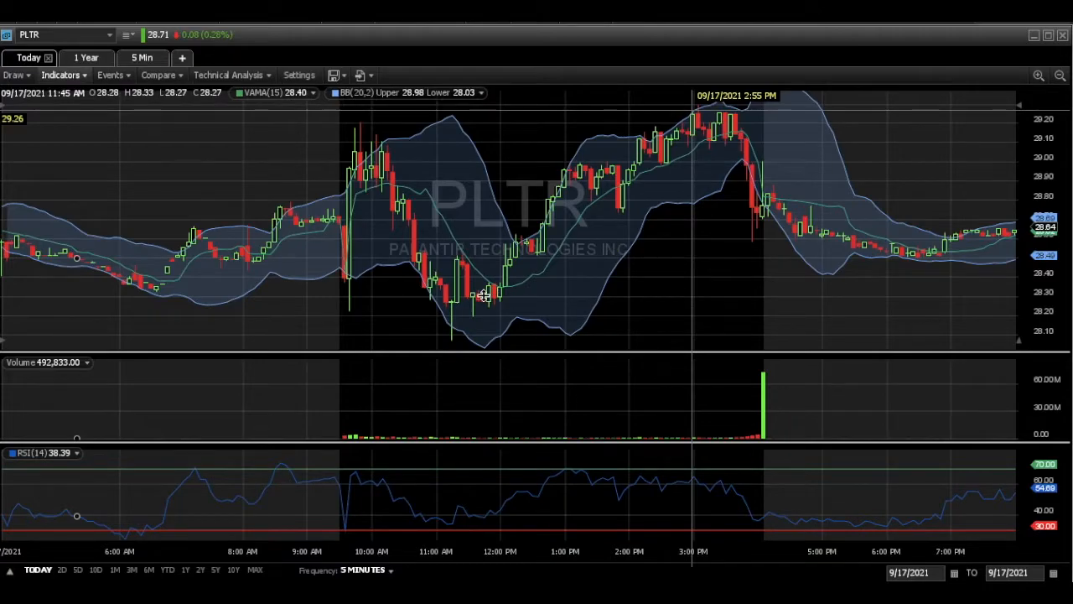
pyautogui.moveTo(439, 229)
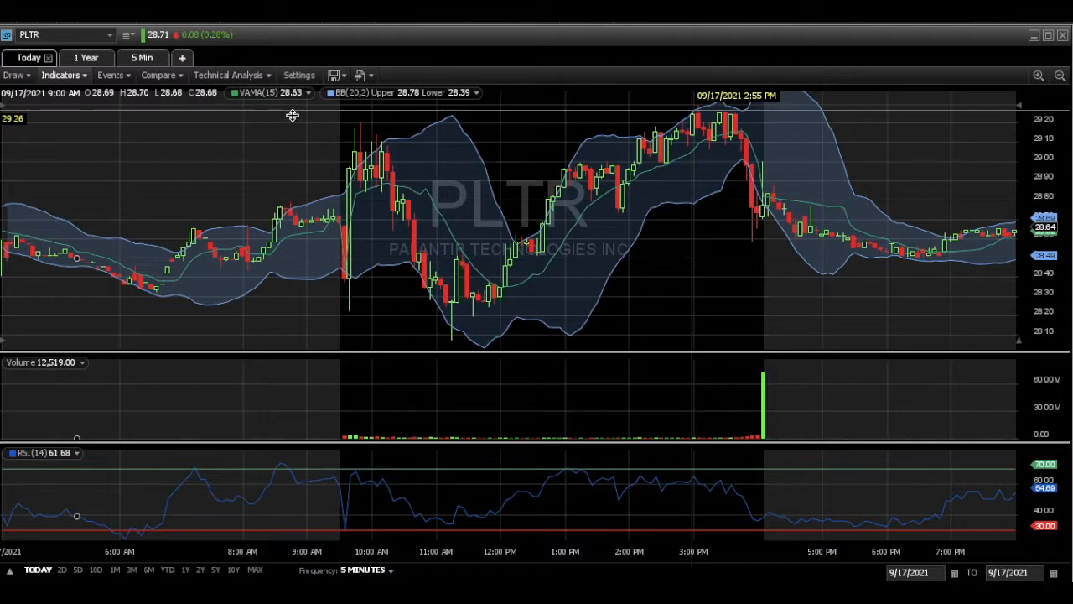
pyautogui.moveTo(711, 114)
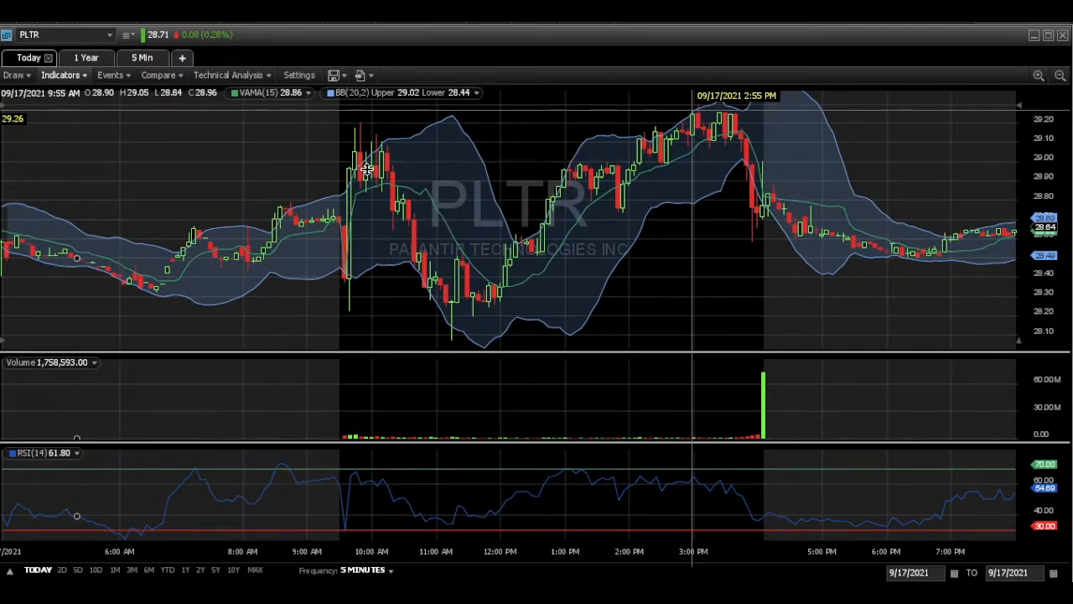
pyautogui.moveTo(435, 310)
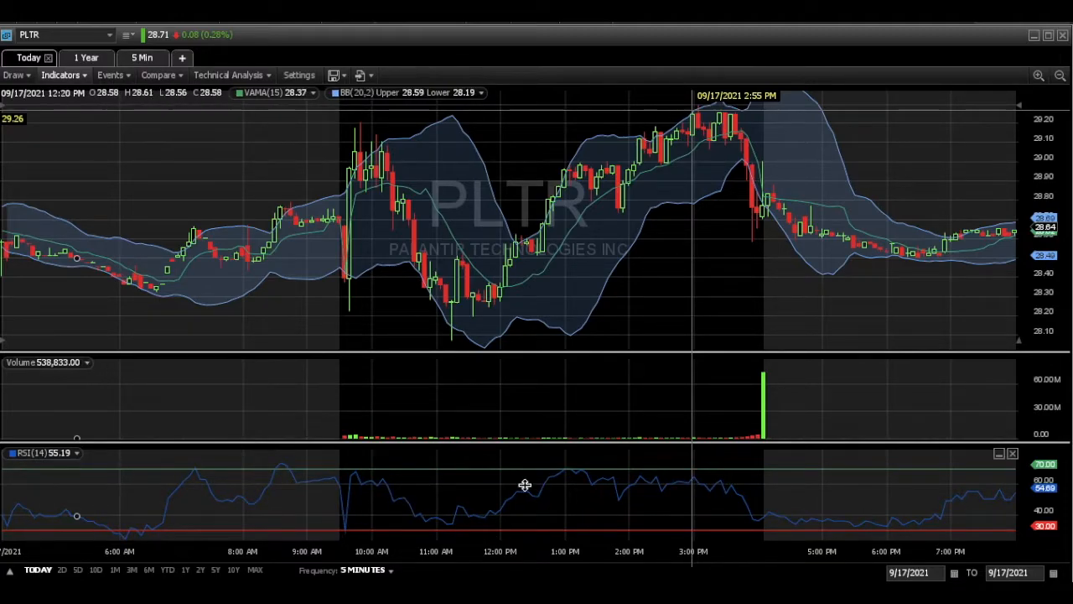
pyautogui.moveTo(464, 480)
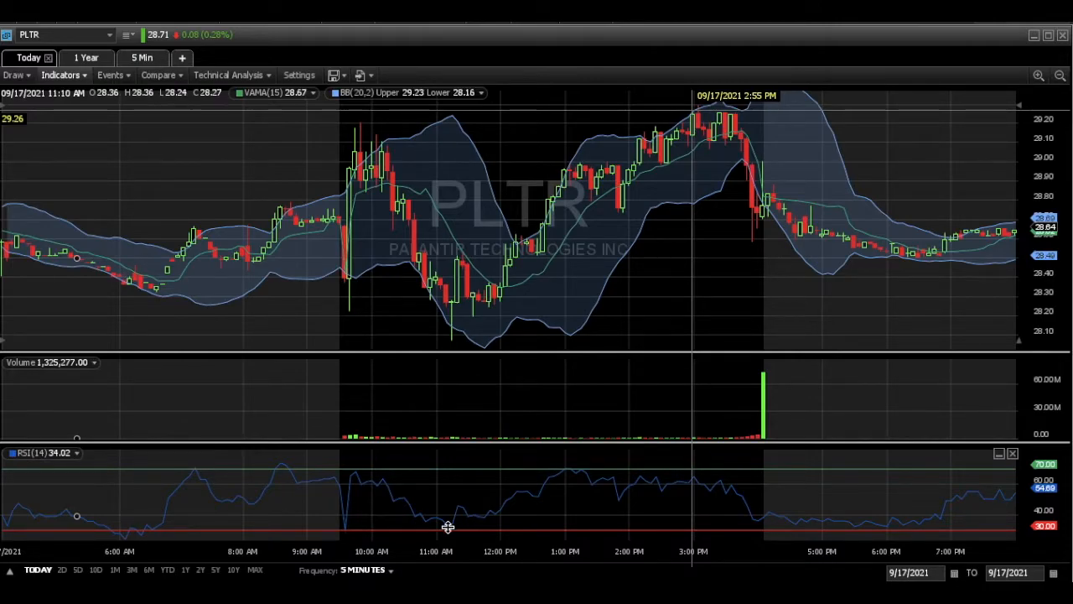
pyautogui.moveTo(553, 473)
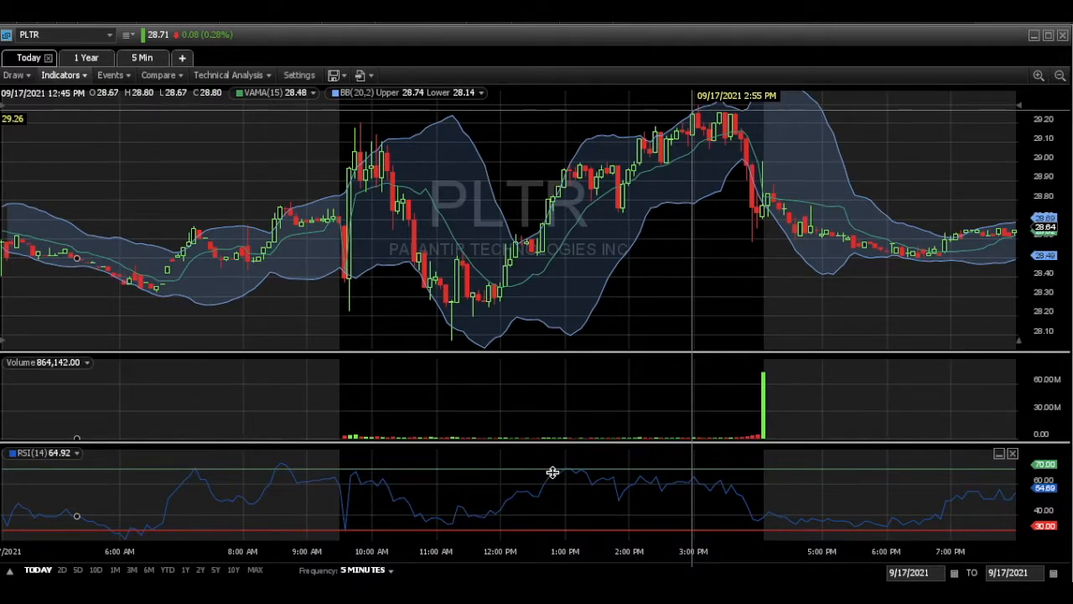
pyautogui.moveTo(343, 151)
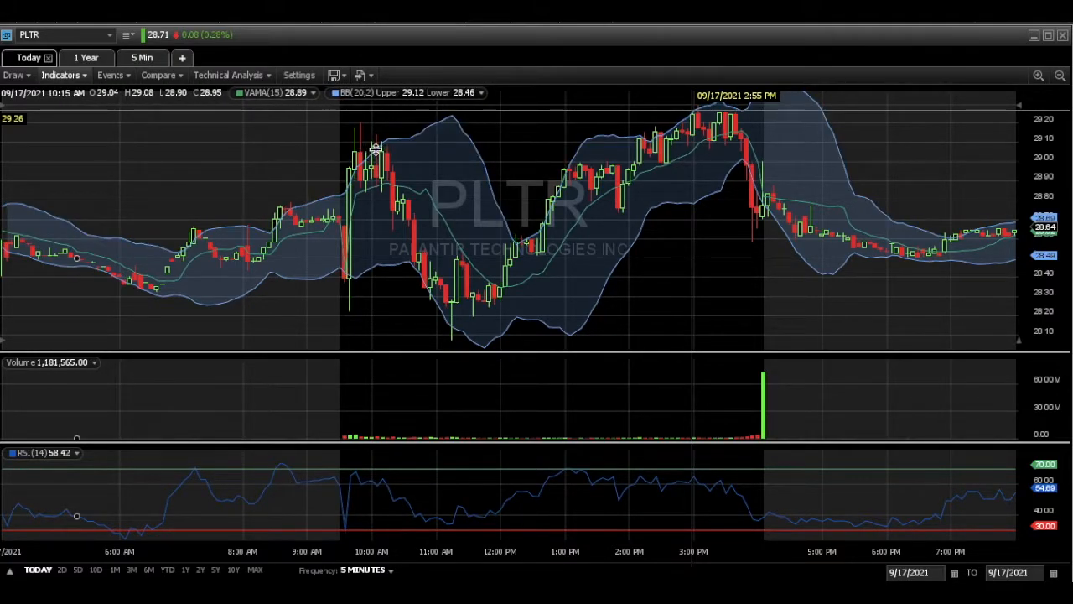
pyautogui.moveTo(362, 282)
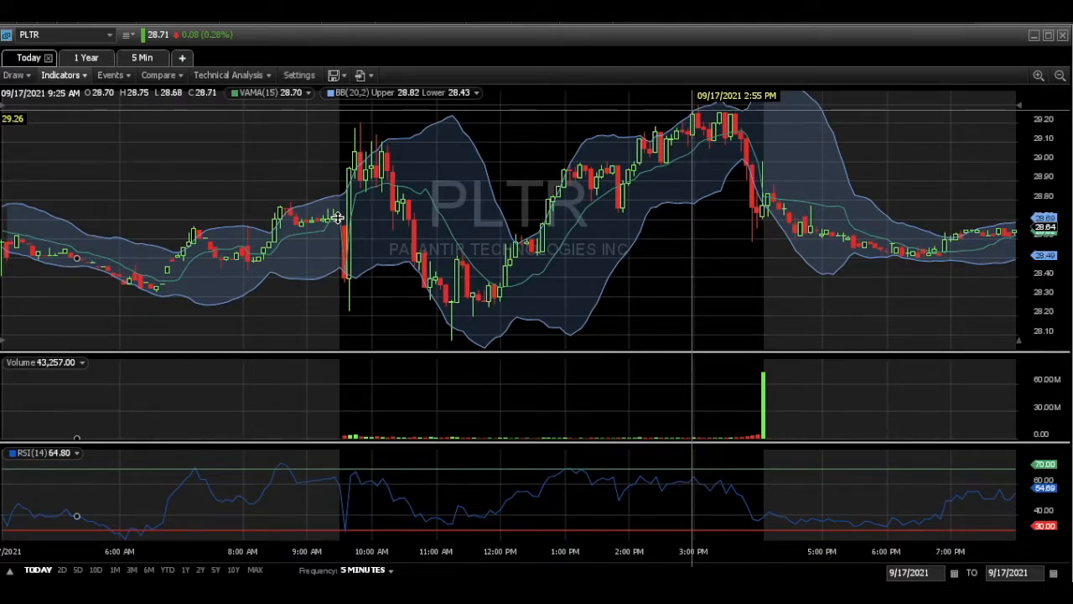
pyautogui.moveTo(453, 302)
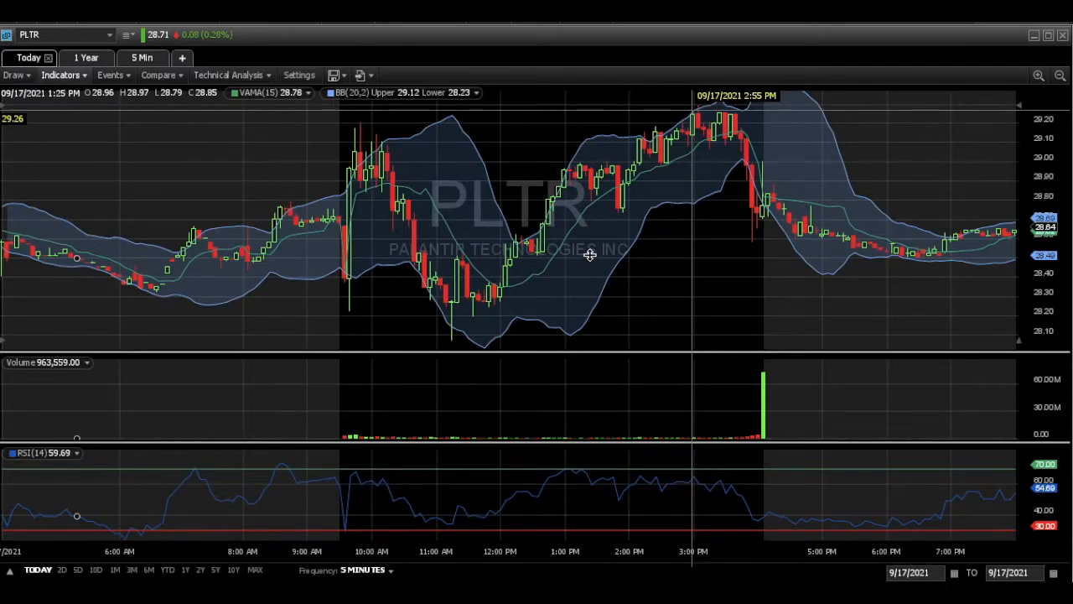
pyautogui.moveTo(685, 178)
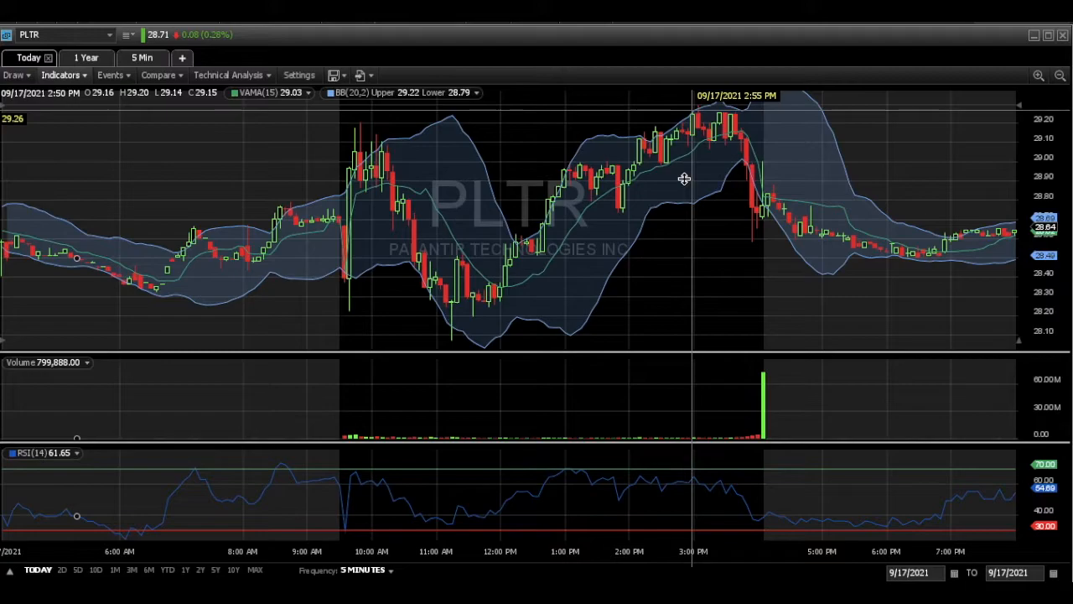
pyautogui.moveTo(362, 359)
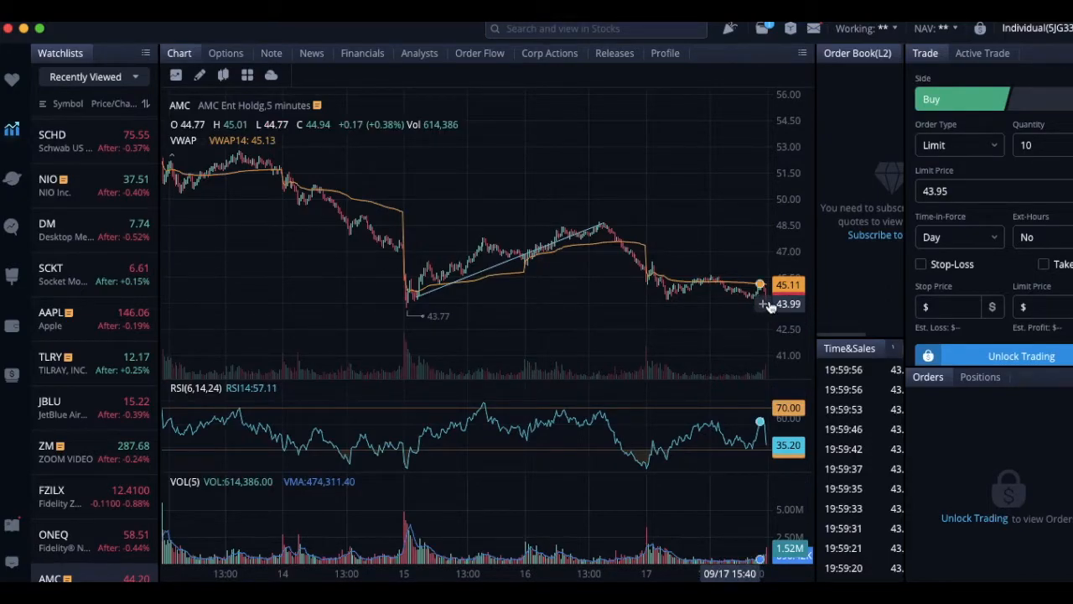
pyautogui.moveTo(763, 317)
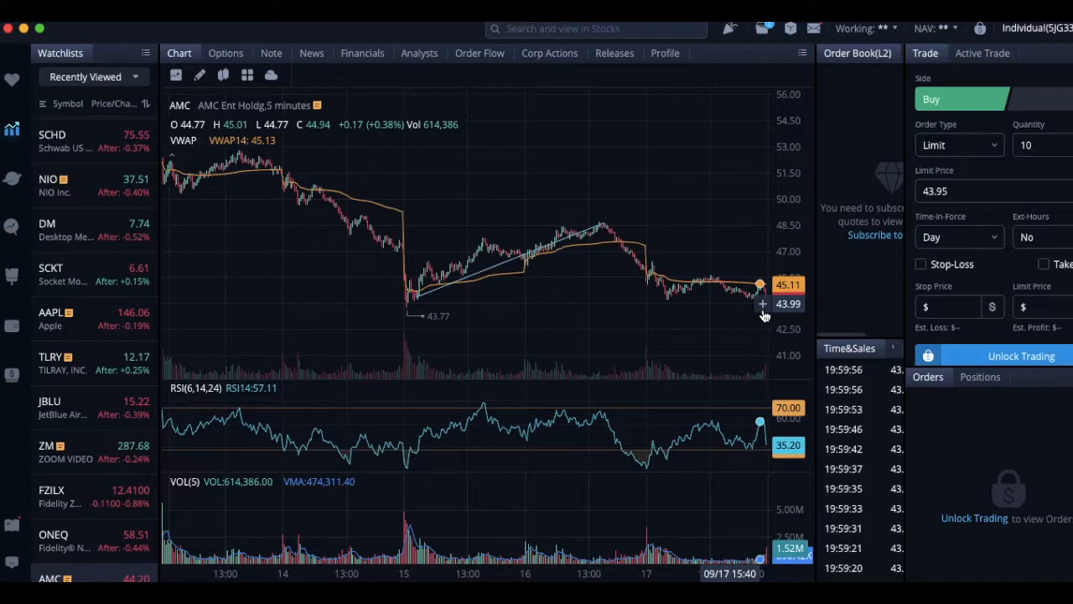
pyautogui.moveTo(262, 171)
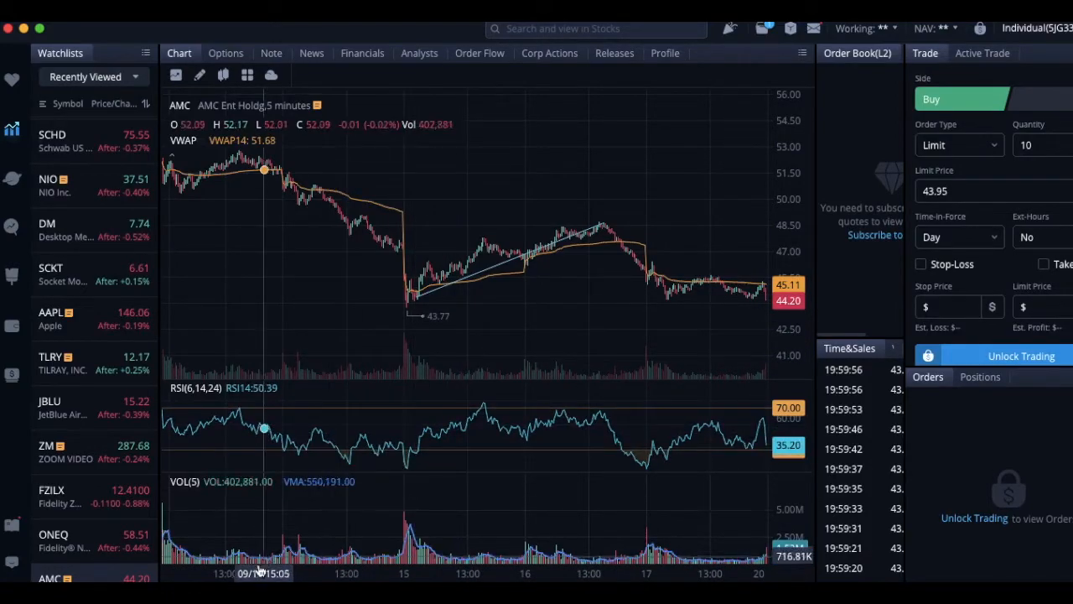
pyautogui.moveTo(317, 191)
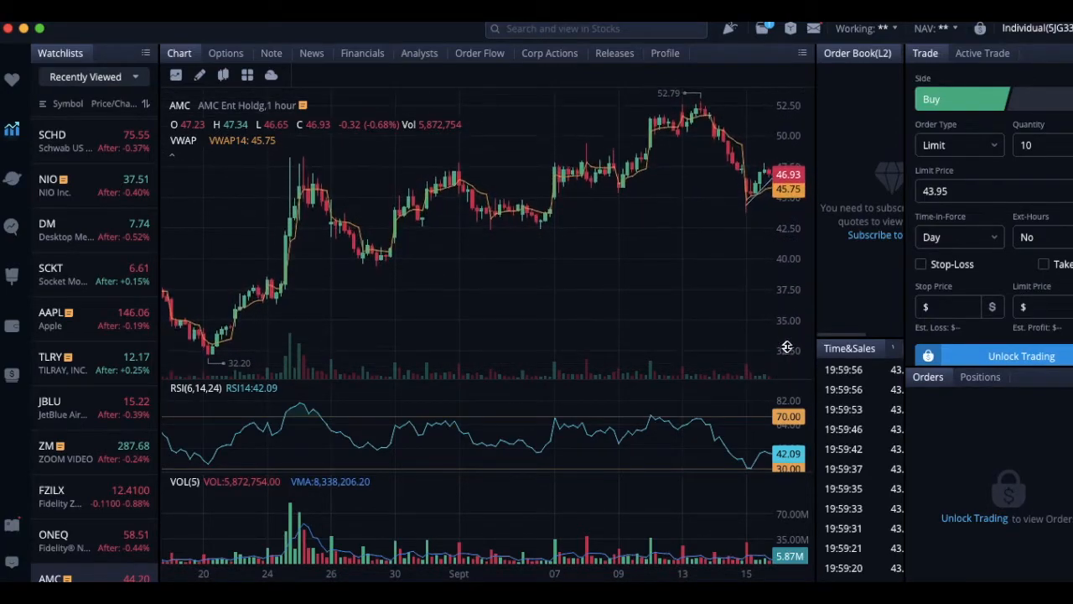
pyautogui.moveTo(663, 209)
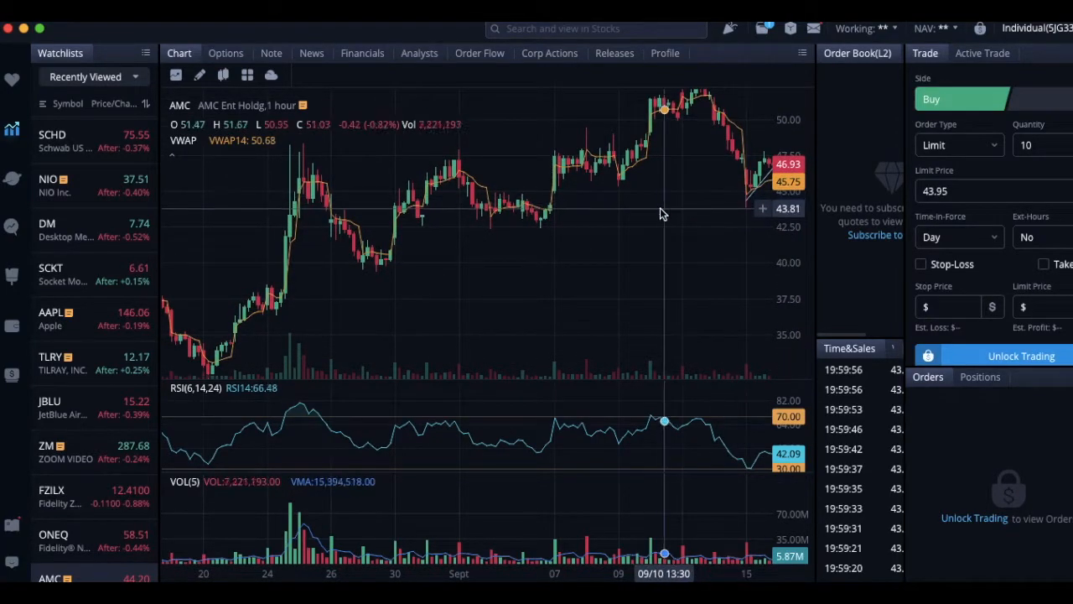
pyautogui.moveTo(549, 210)
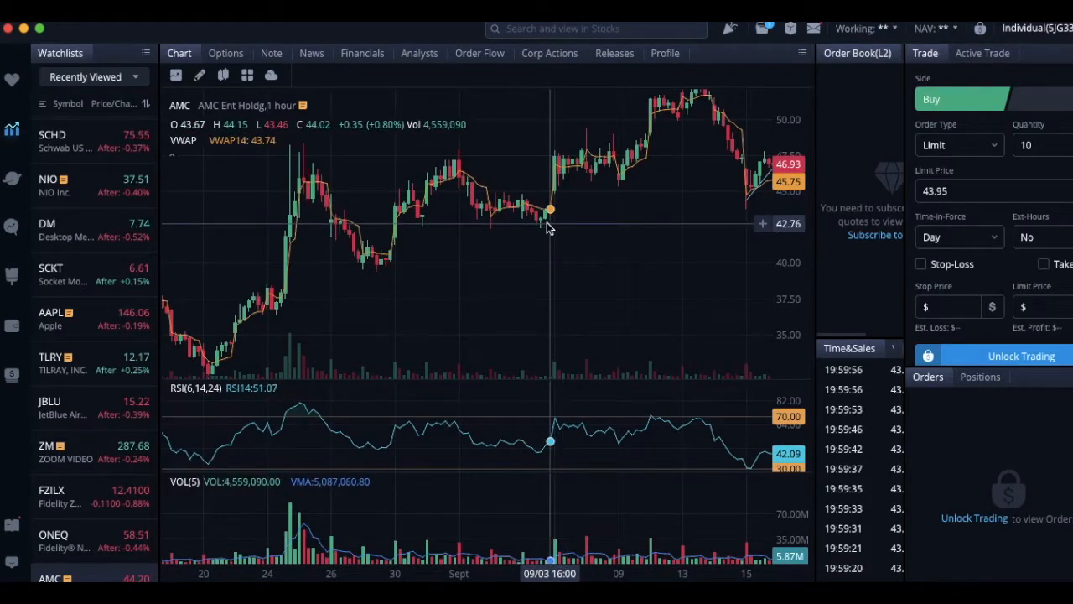
pyautogui.moveTo(595, 234)
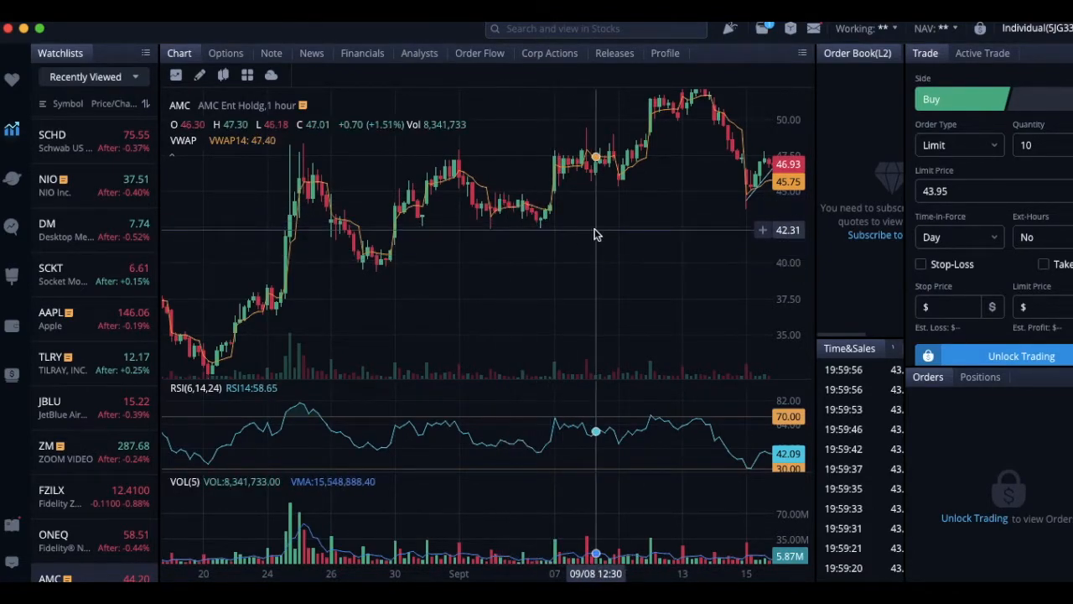
pyautogui.moveTo(707, 200)
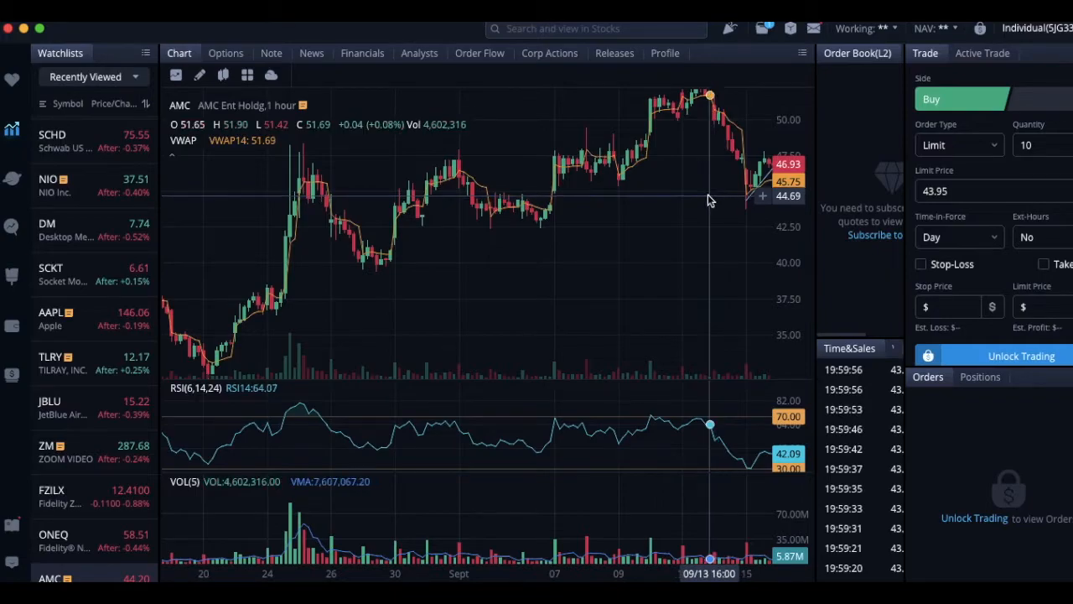
pyautogui.moveTo(639, 265)
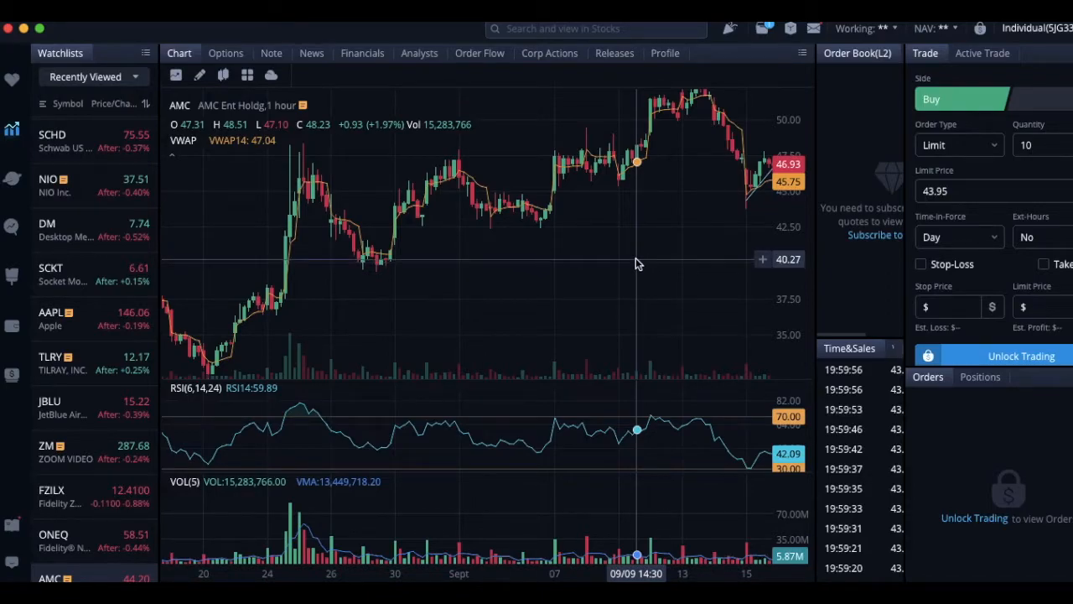
pyautogui.moveTo(476, 299)
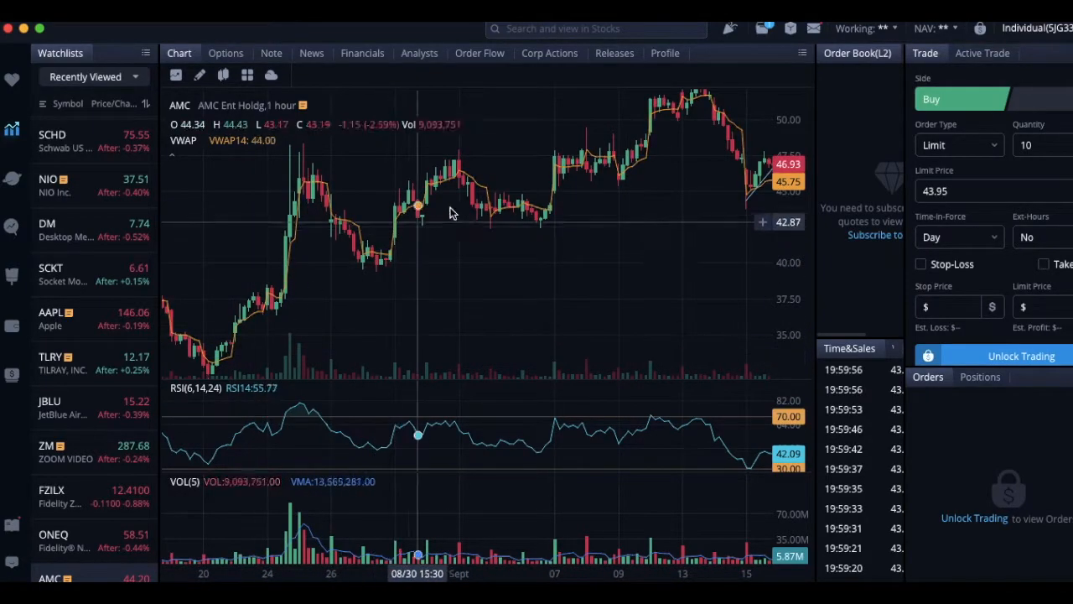
pyautogui.moveTo(513, 205)
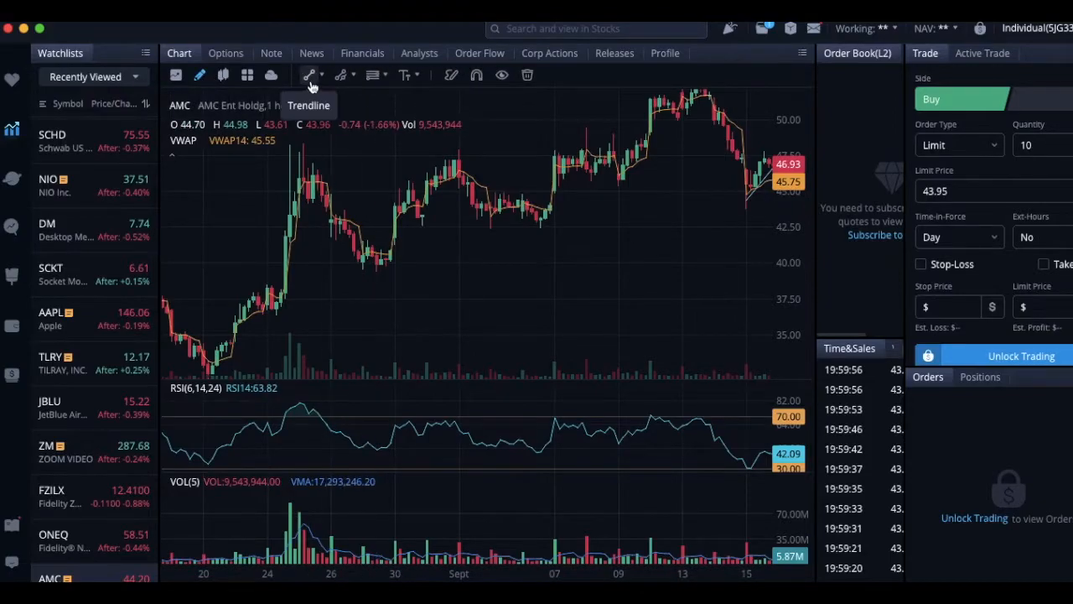
# Draw a rising trendline under the AMC hourly lows from late August into September
pyautogui.click(321, 74)
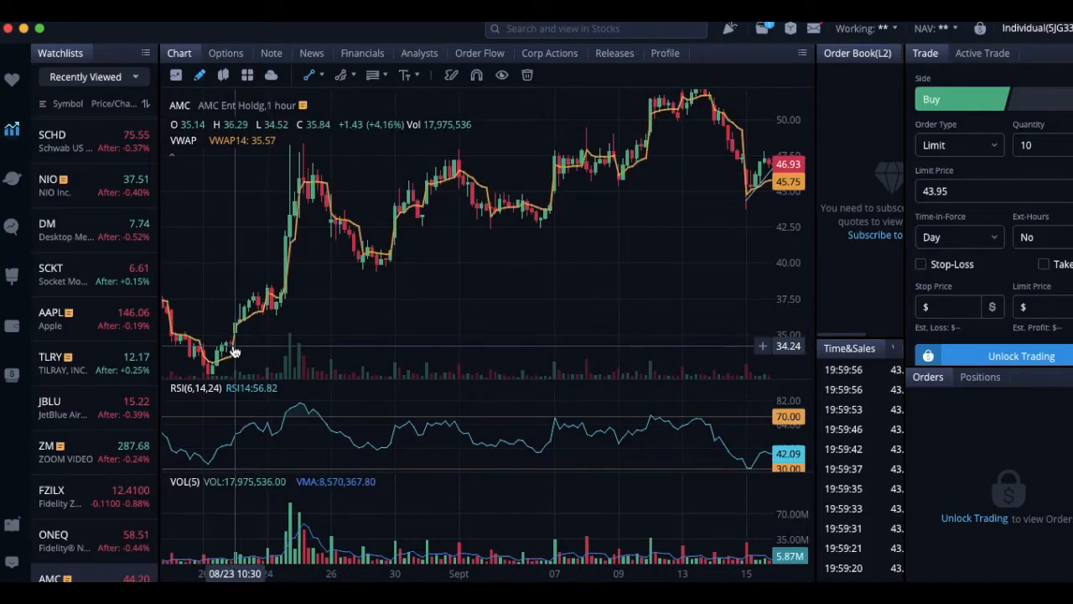
pyautogui.moveTo(233, 348); pyautogui.dragTo(708, 94)
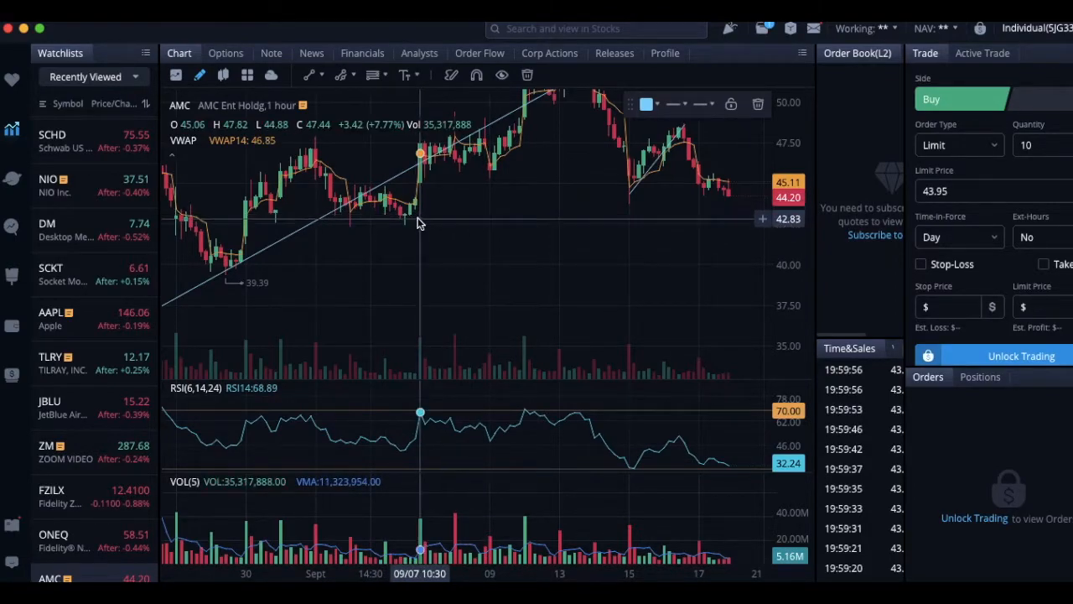
pyautogui.moveTo(396, 266)
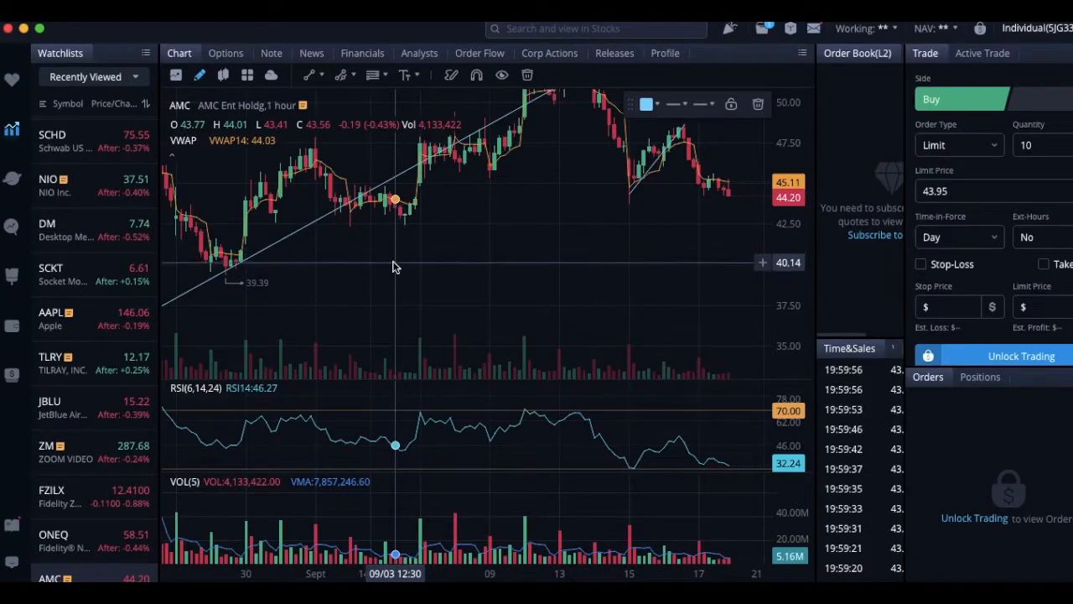
pyautogui.moveTo(459, 187)
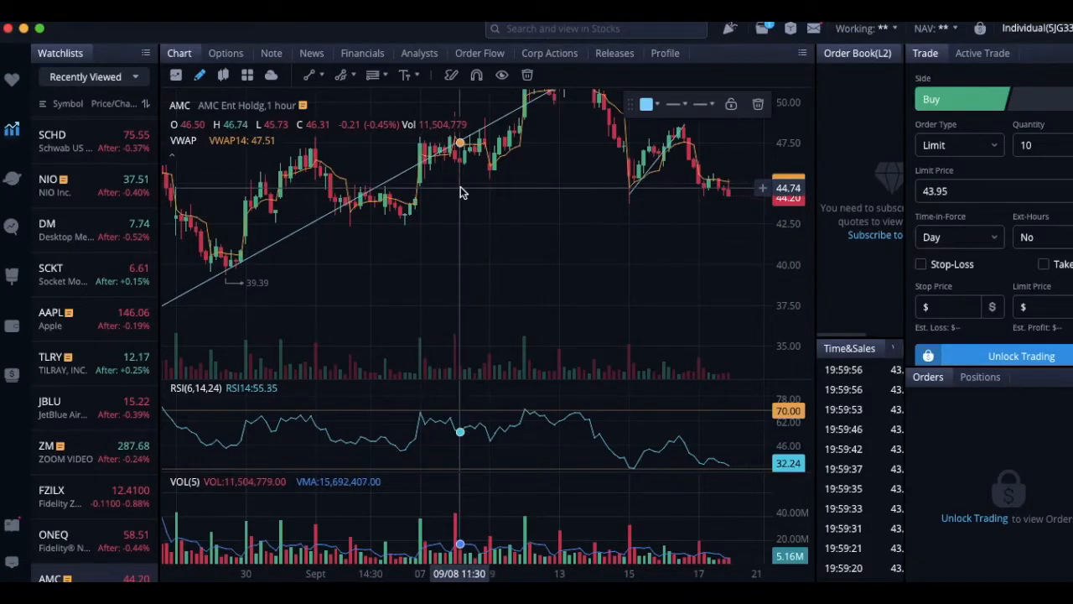
pyautogui.moveTo(460, 217)
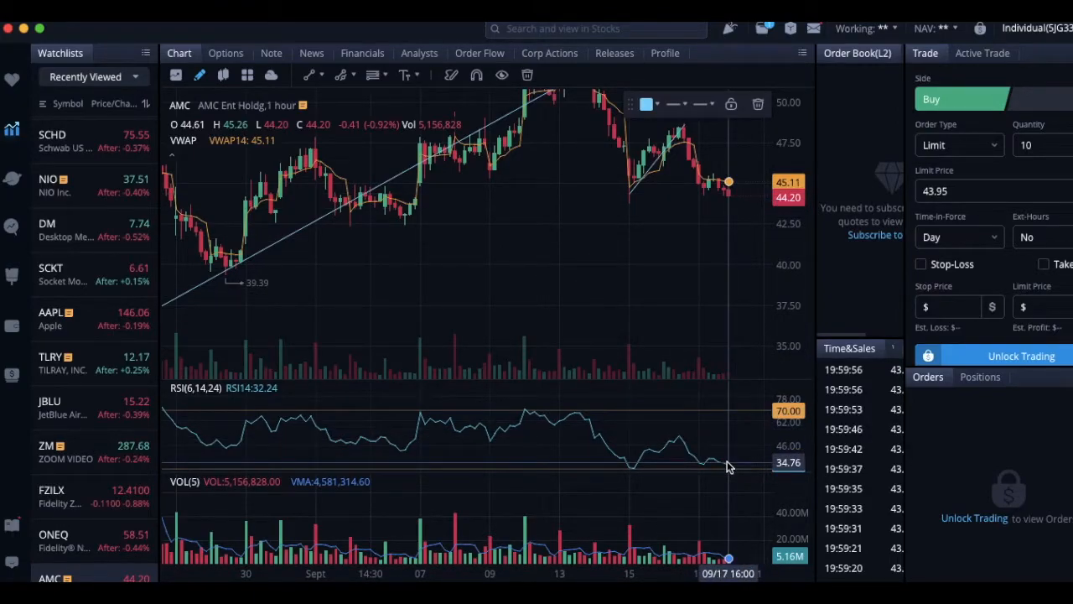
pyautogui.moveTo(573, 255)
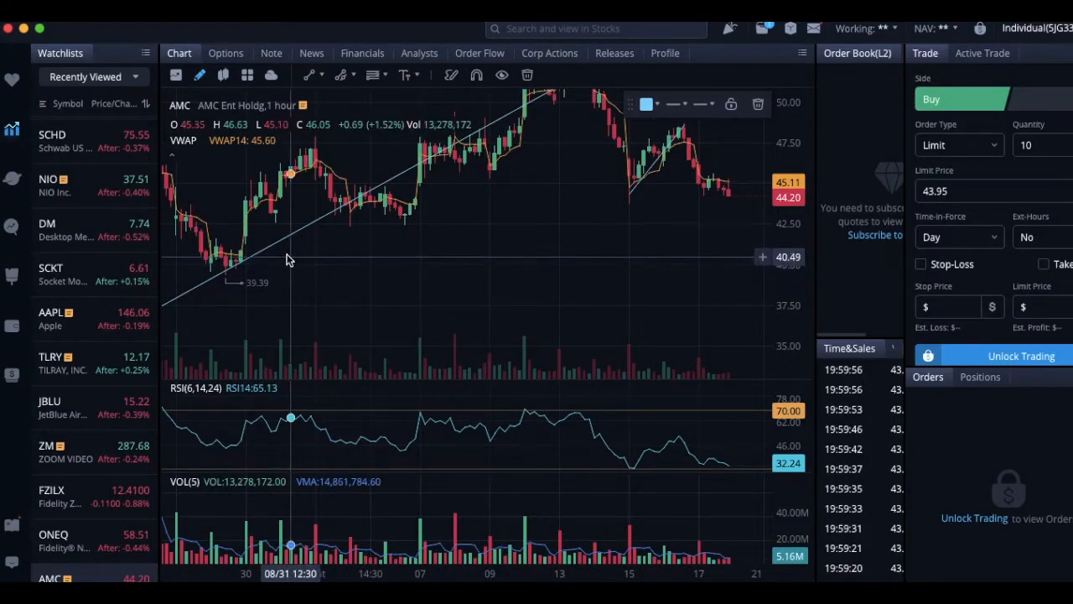
pyautogui.moveTo(238, 267)
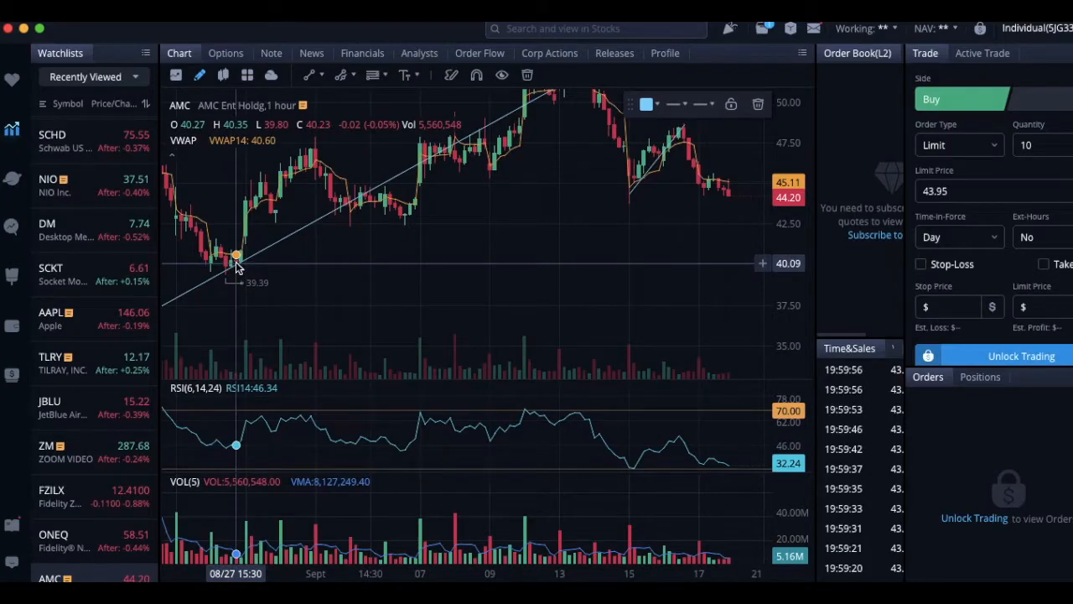
pyautogui.moveTo(435, 261)
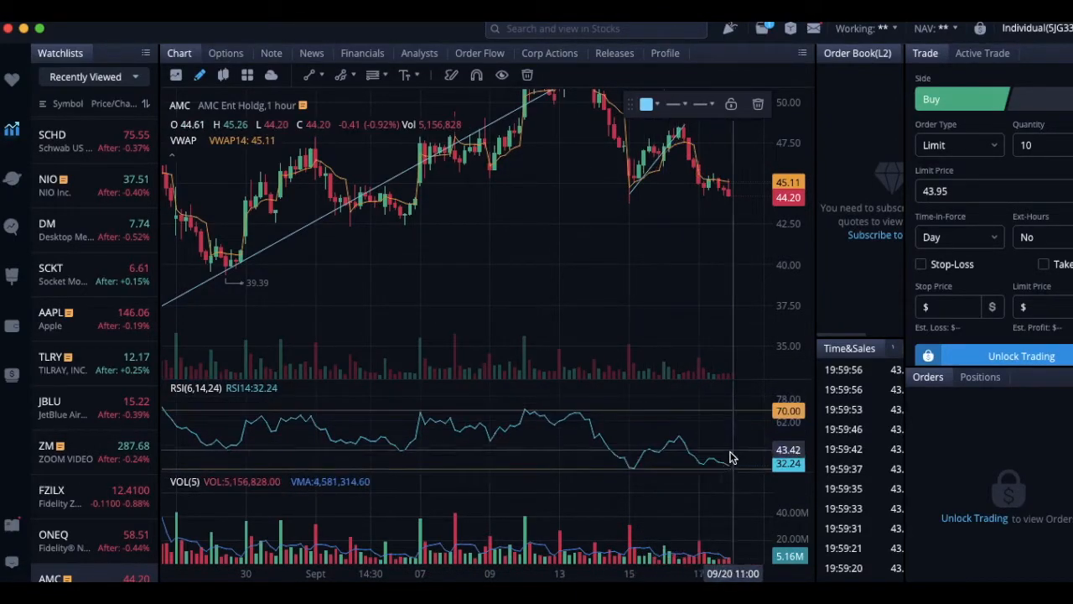
pyautogui.moveTo(724, 462)
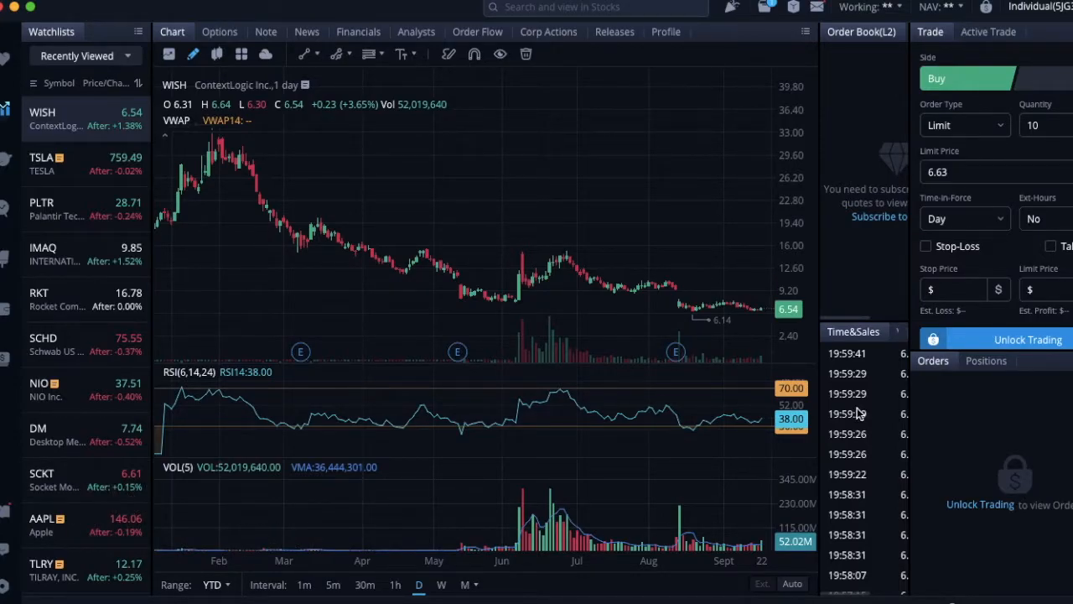
pyautogui.moveTo(255, 183)
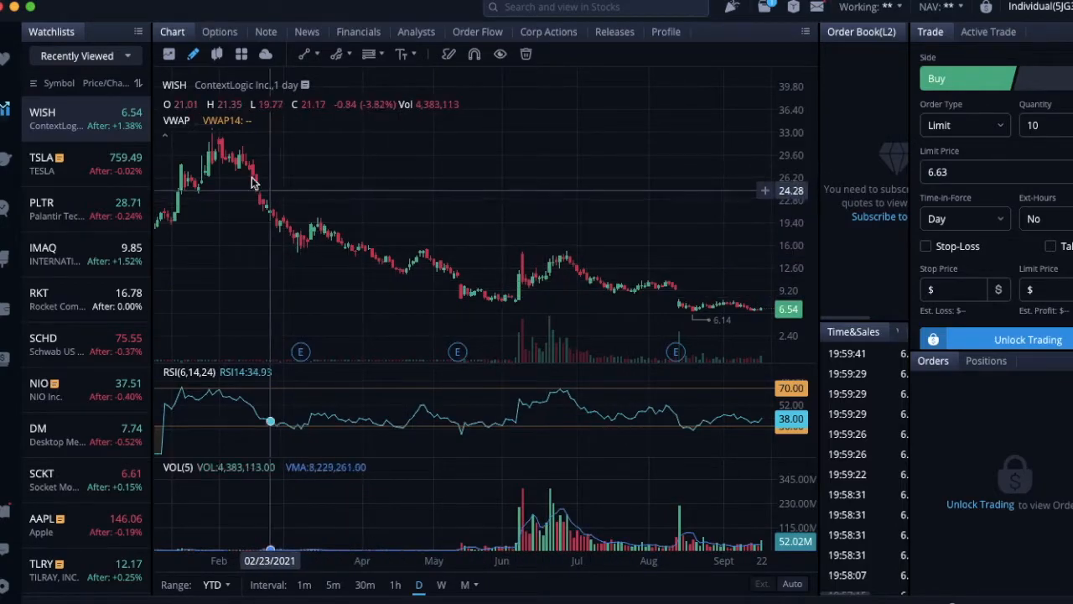
pyautogui.moveTo(214, 171)
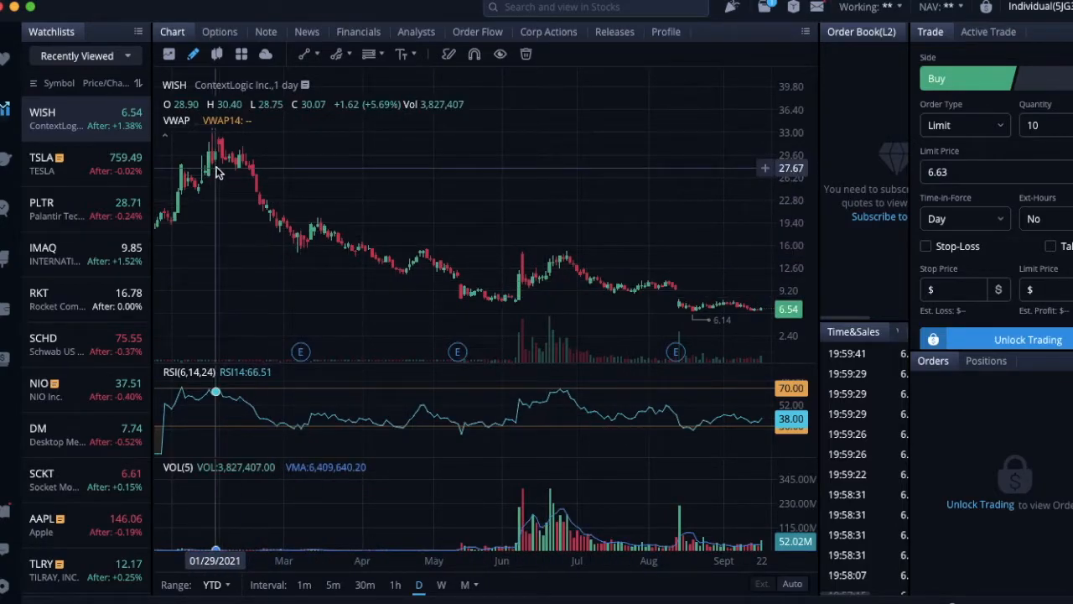
pyautogui.moveTo(218, 173)
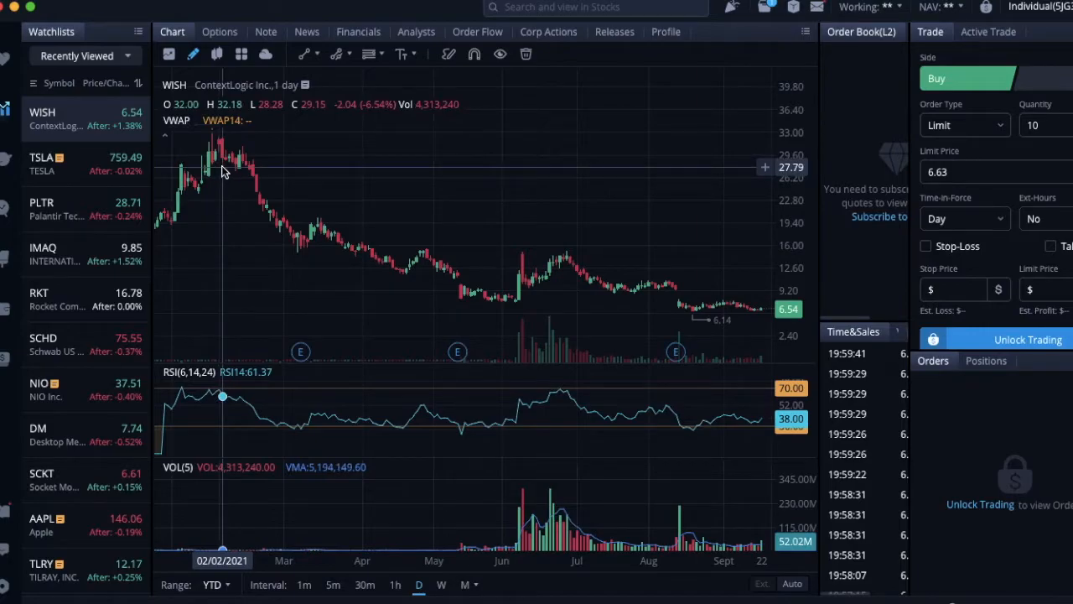
pyautogui.moveTo(236, 226)
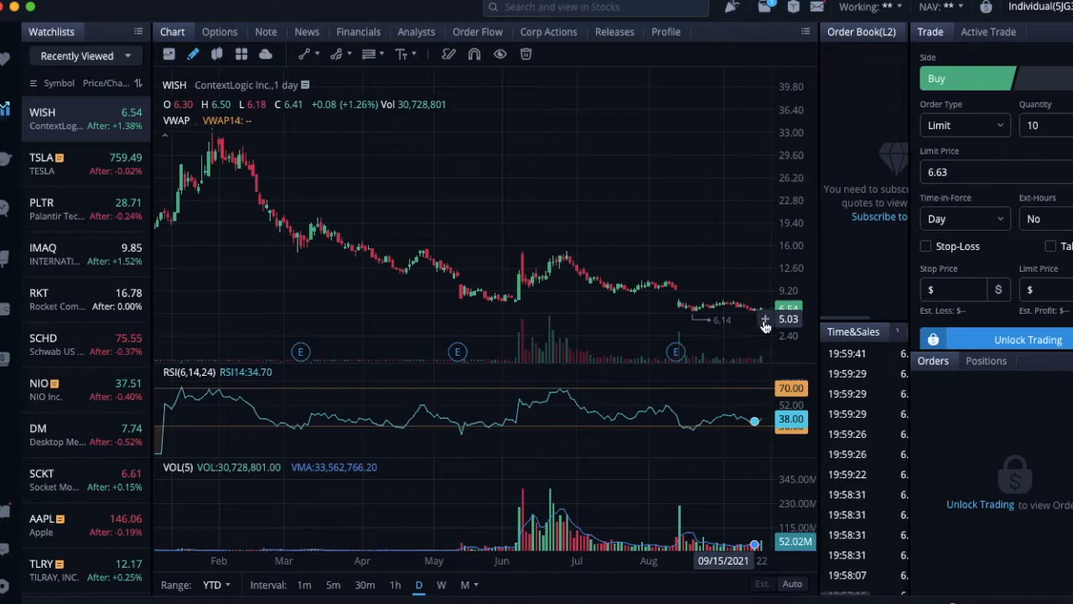
pyautogui.moveTo(761, 319)
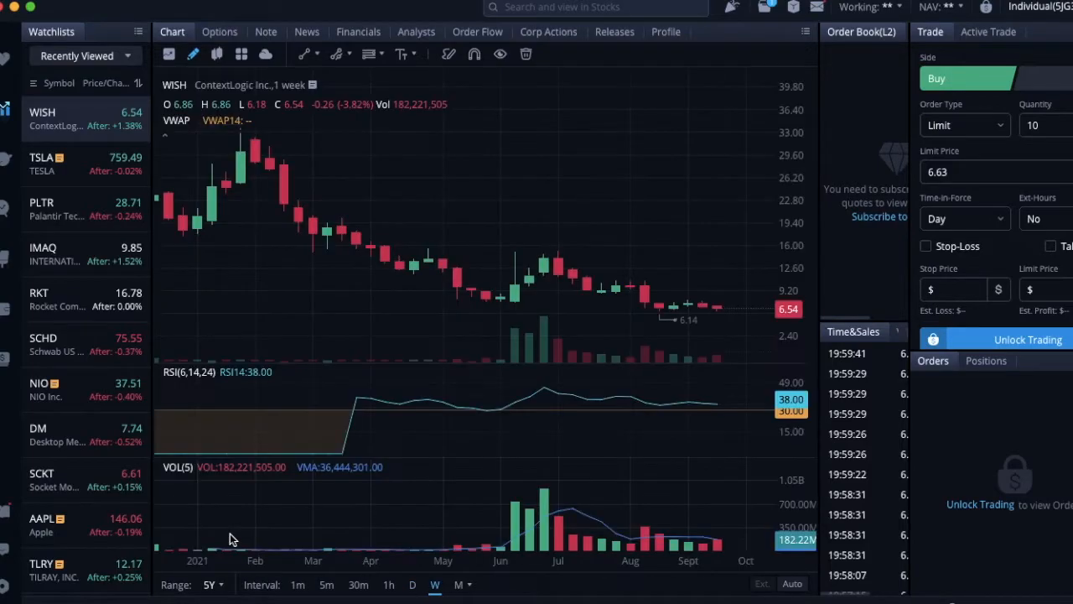
pyautogui.moveTo(255, 183)
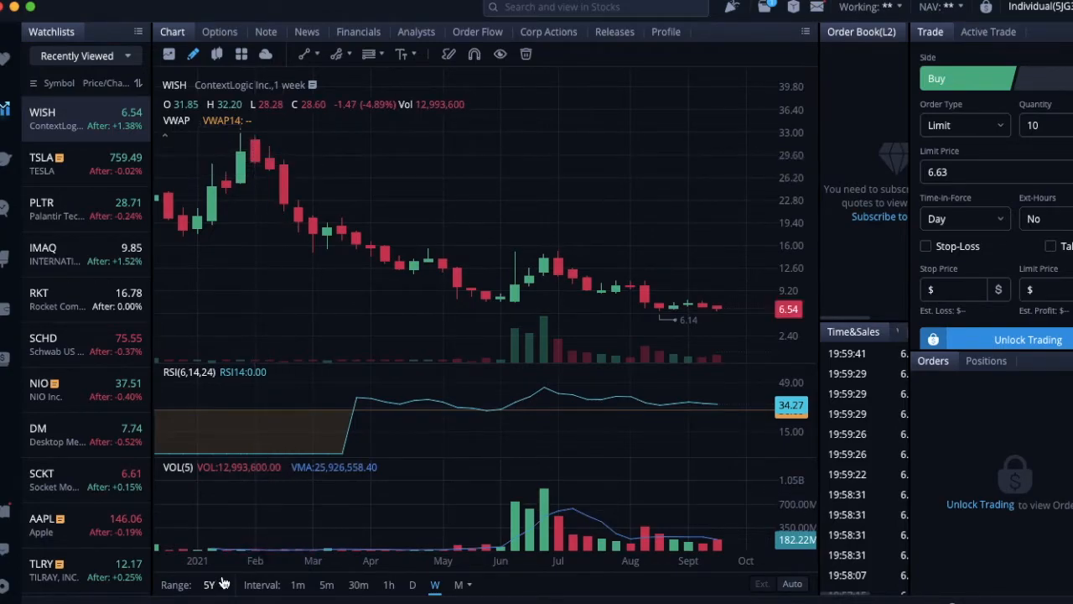
# Show WISH as five days of 5-minute candles, then switch to one month of hourly candles
pyautogui.click(329, 584)
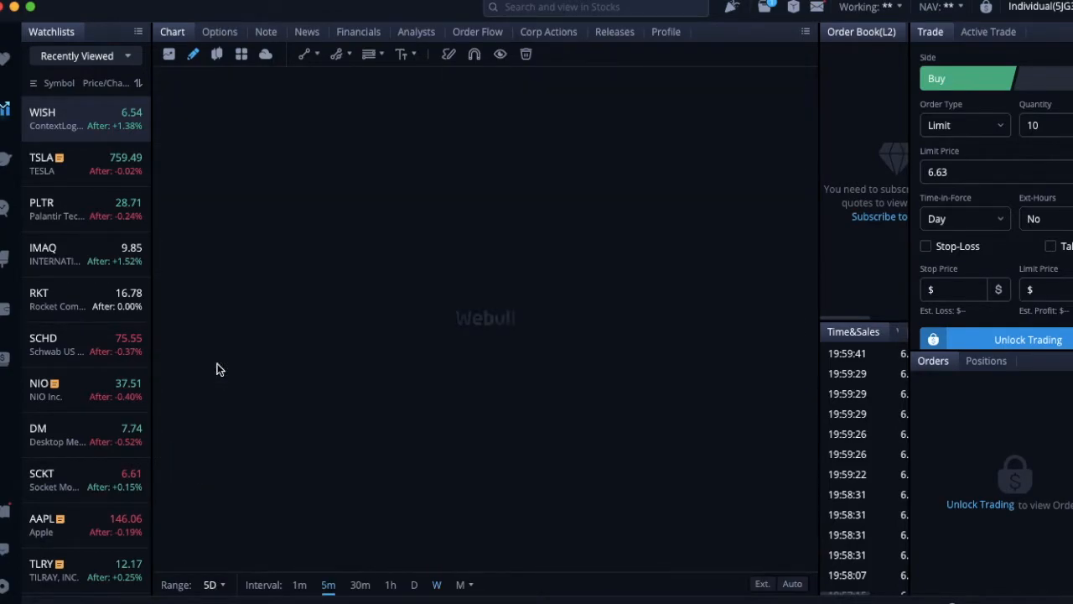
pyautogui.moveTo(612, 310)
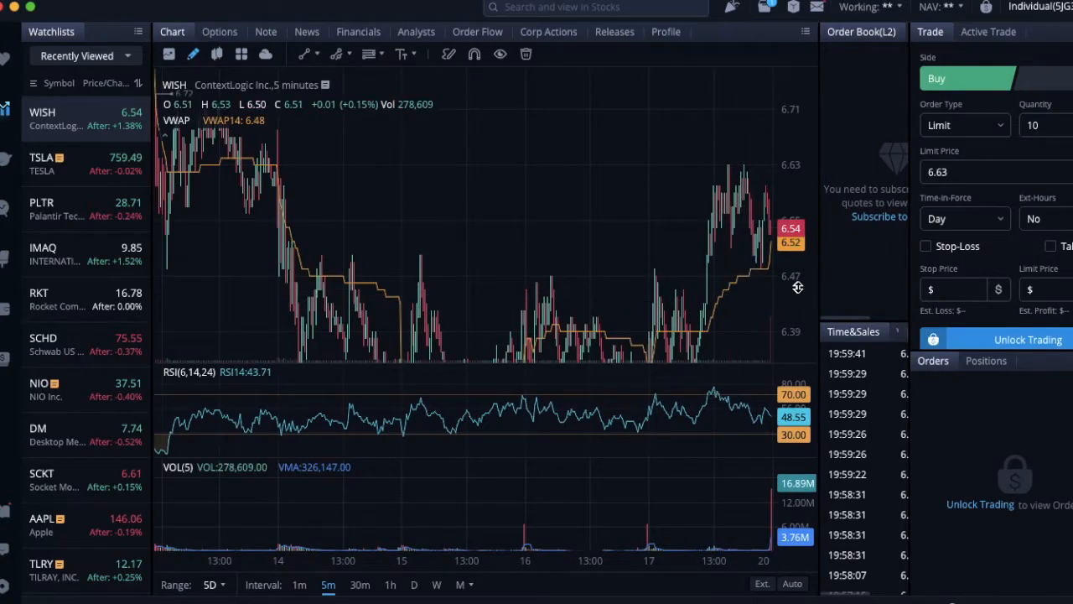
pyautogui.rightClick(696, 285)
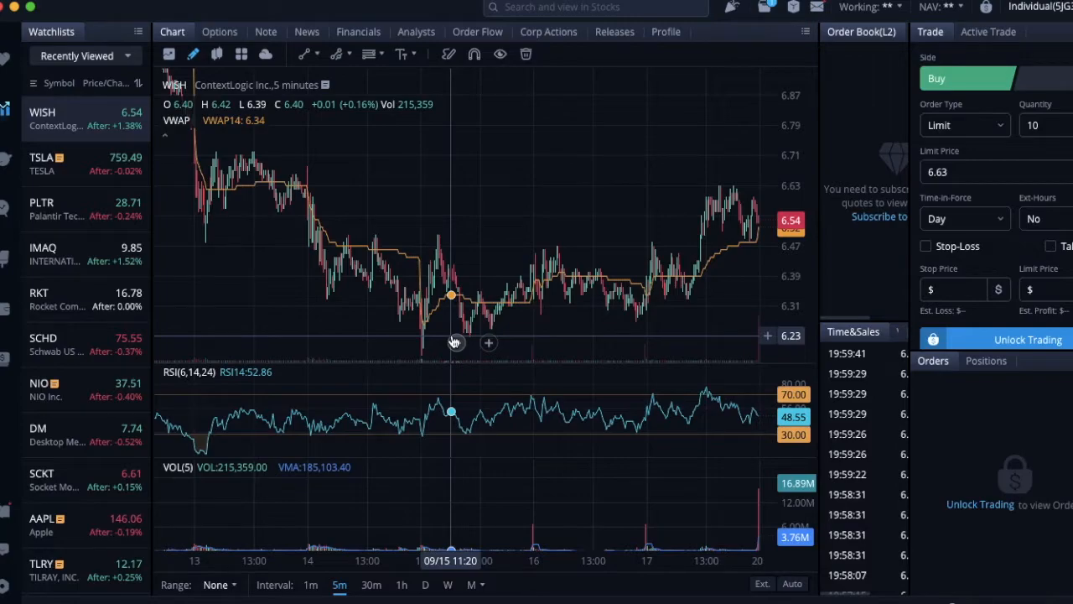
pyautogui.moveTo(574, 276)
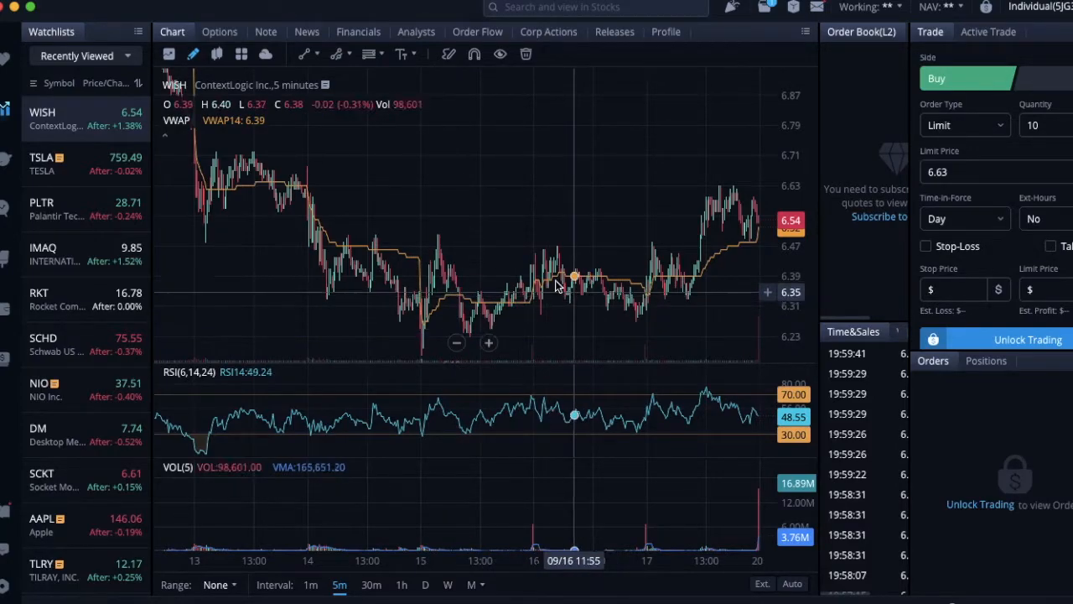
pyautogui.click(219, 584)
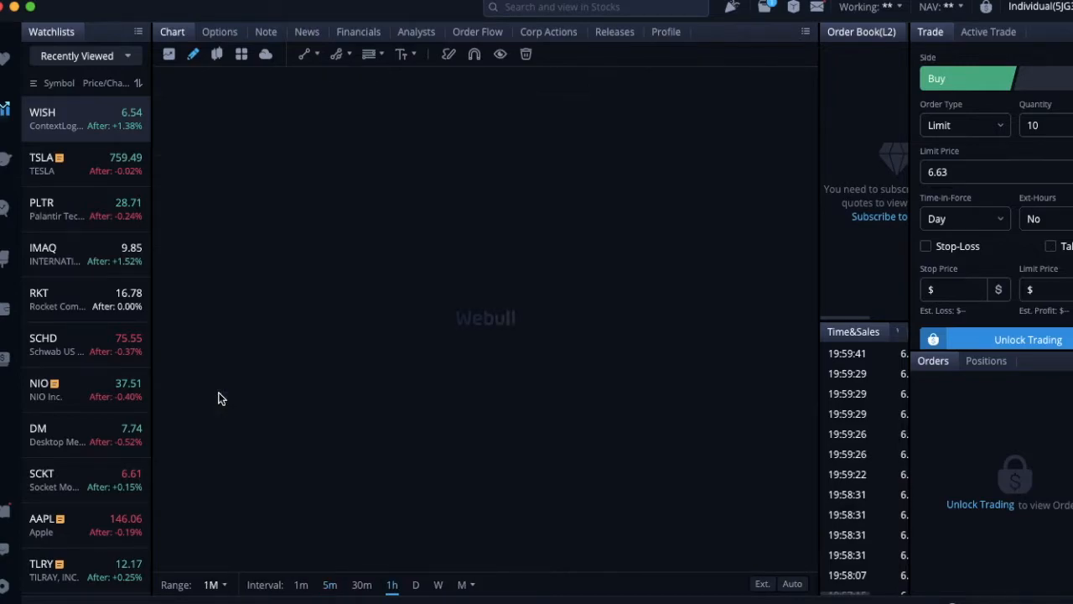
# Show six months of WISH 4-hour candles, then return to the one-month hourly range
pyautogui.click(57, 117)
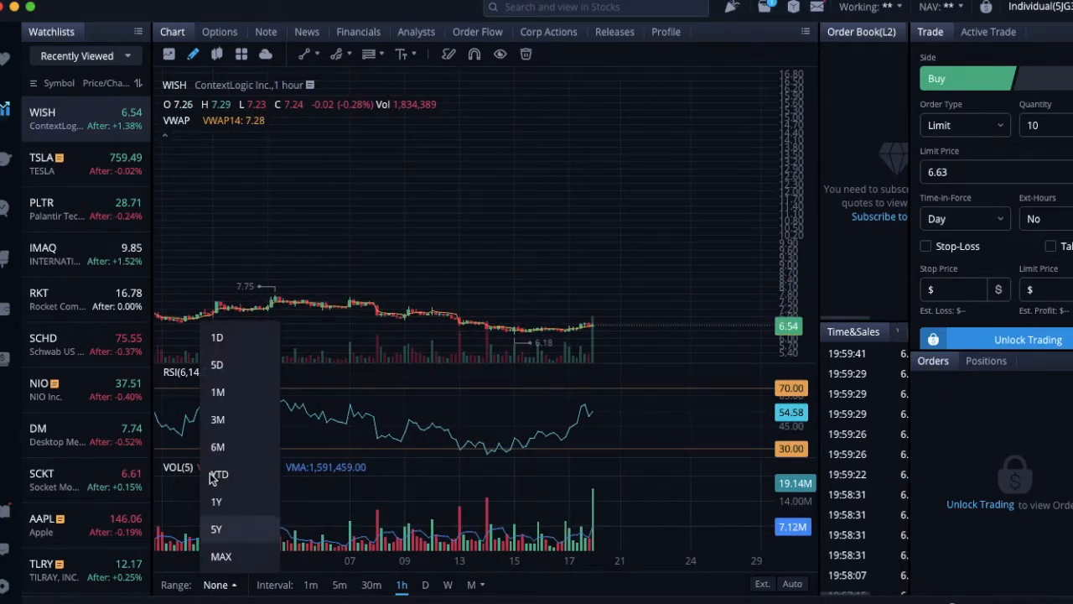
pyautogui.click(218, 446)
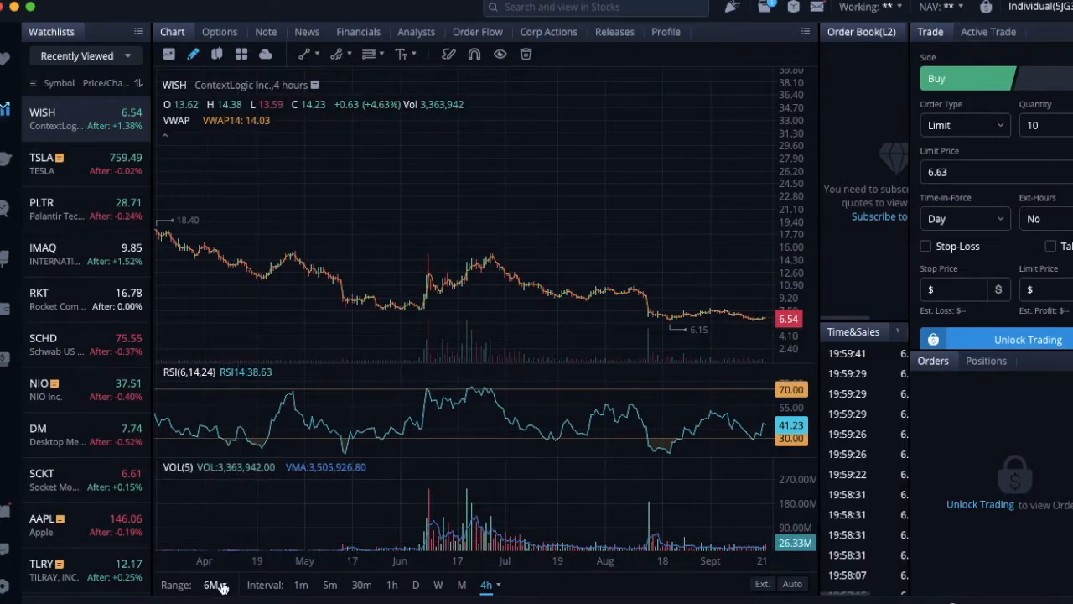
pyautogui.click(211, 584)
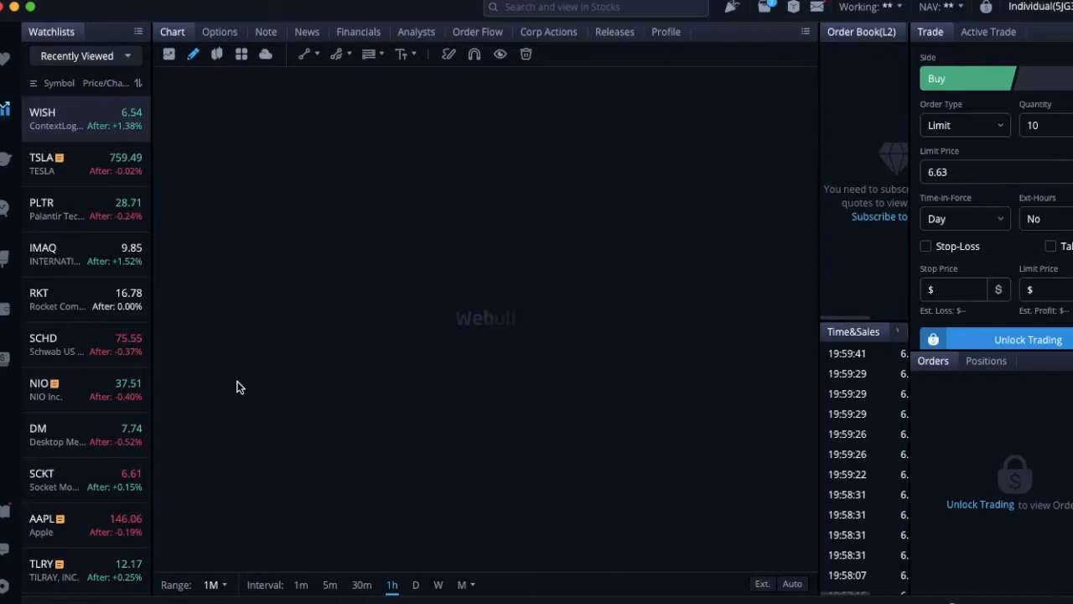
pyautogui.moveTo(595, 395)
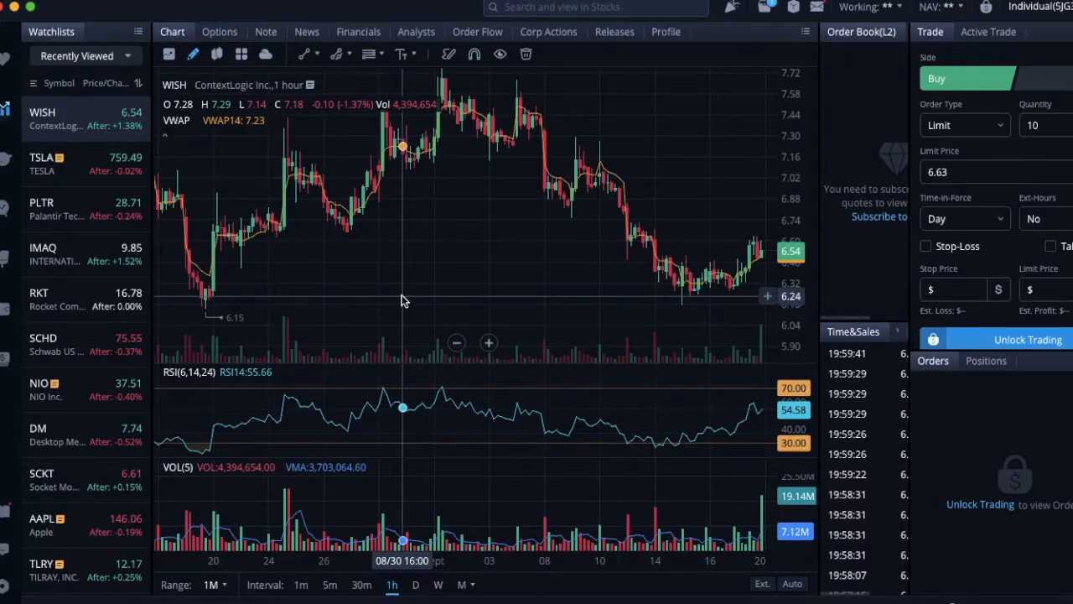
pyautogui.moveTo(496, 238)
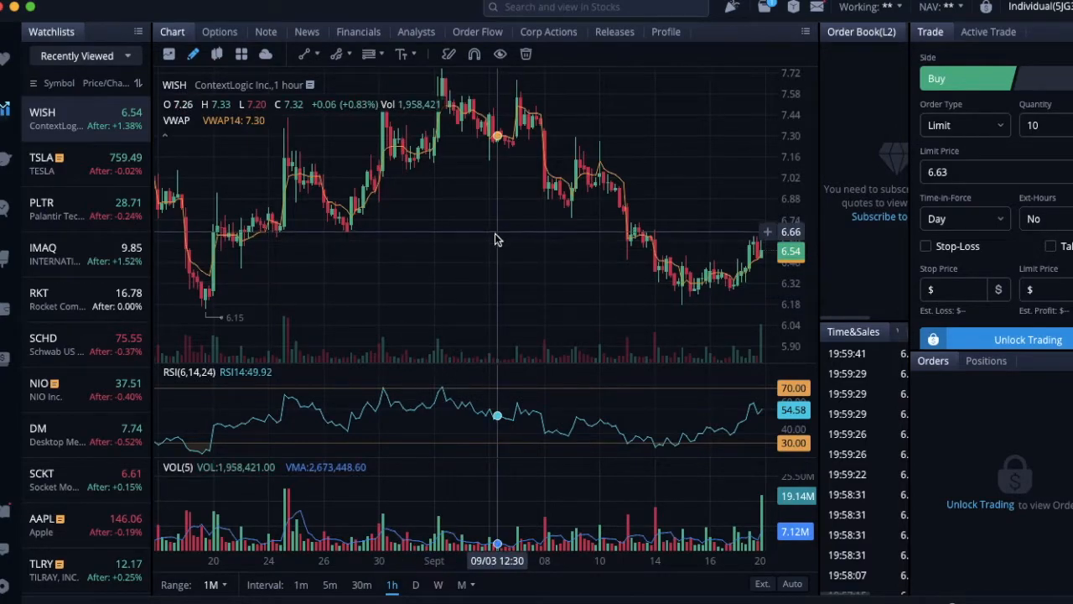
pyautogui.moveTo(436, 300)
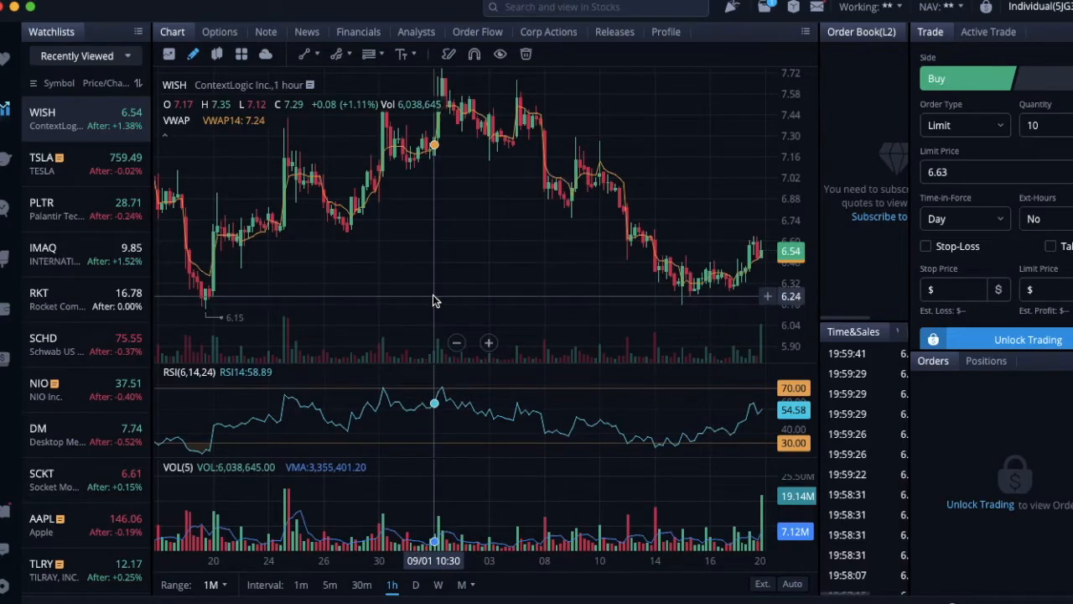
pyautogui.moveTo(422, 255)
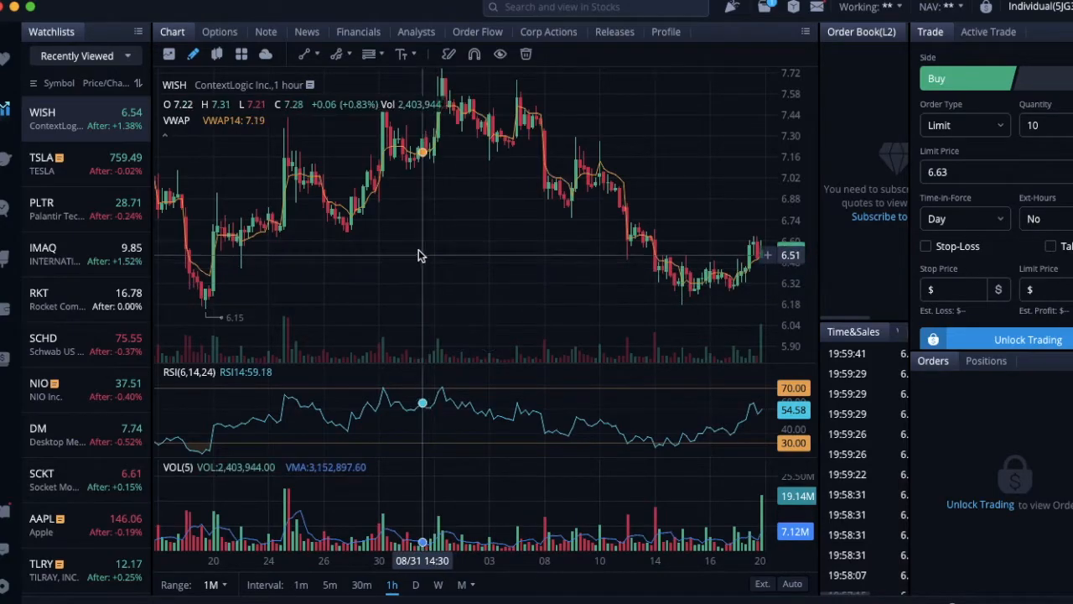
pyautogui.moveTo(457, 246)
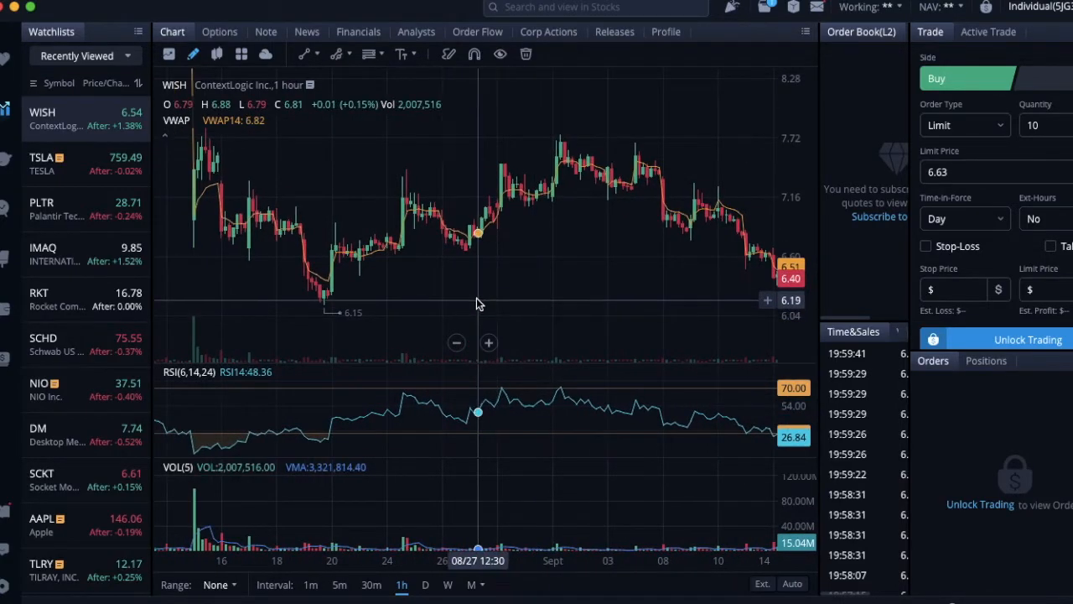
pyautogui.moveTo(315, 298)
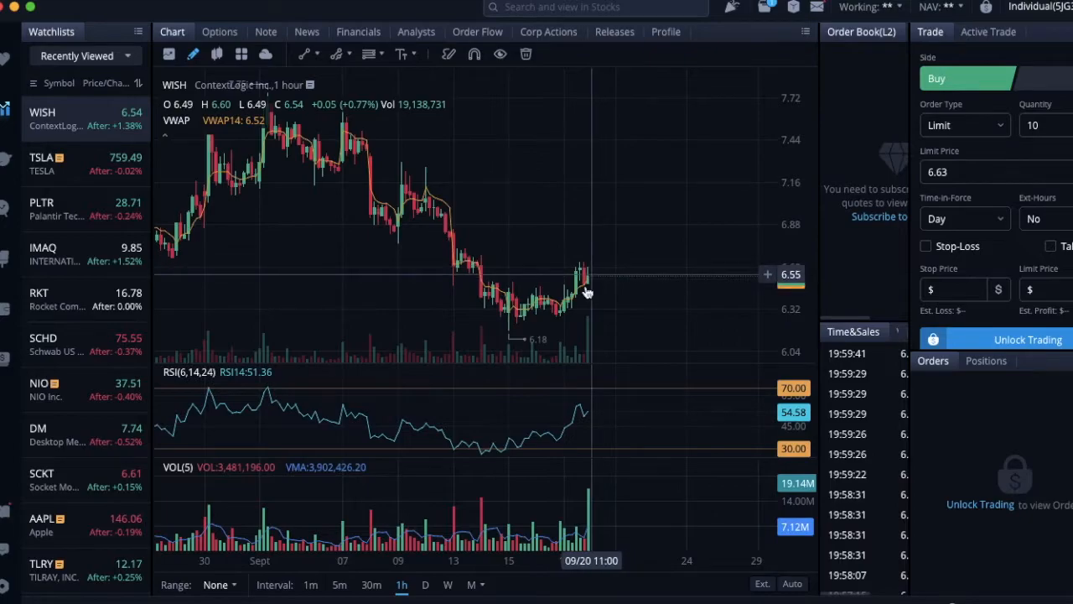
pyautogui.moveTo(587, 285)
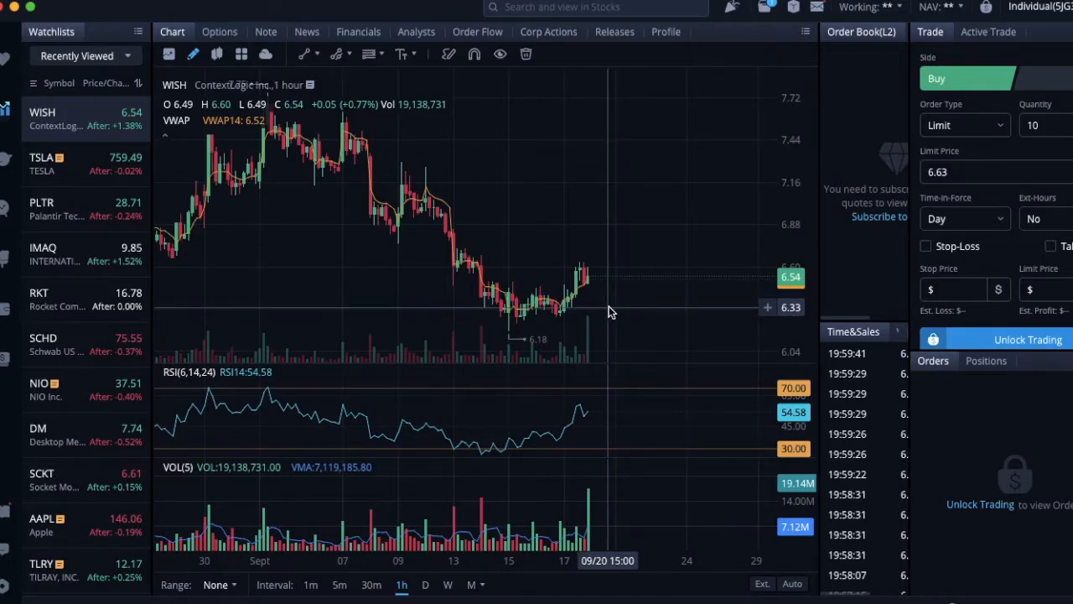
pyautogui.moveTo(640, 309)
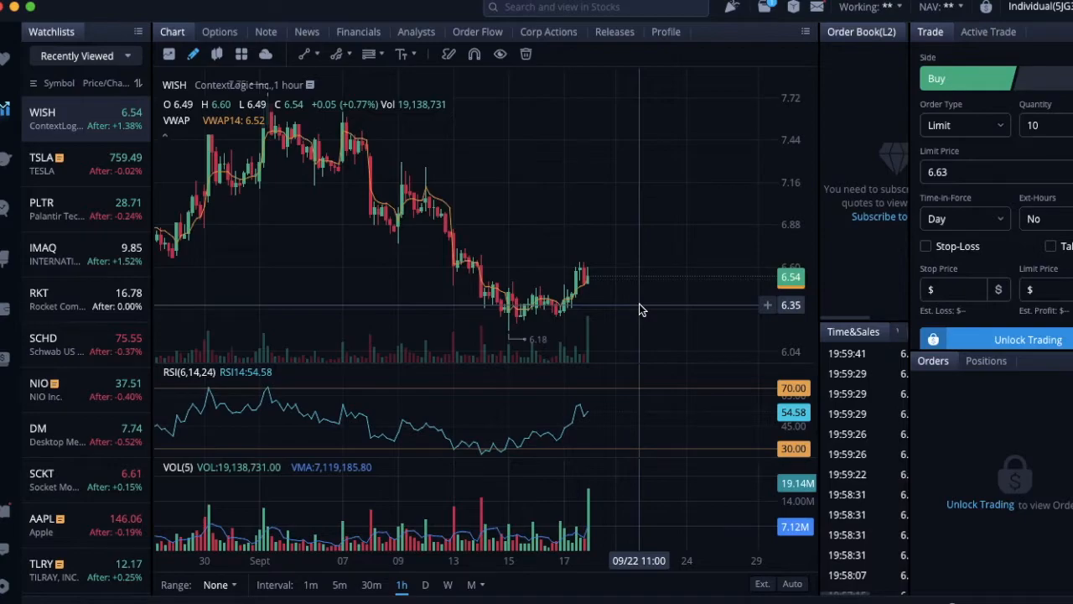
pyautogui.moveTo(631, 305)
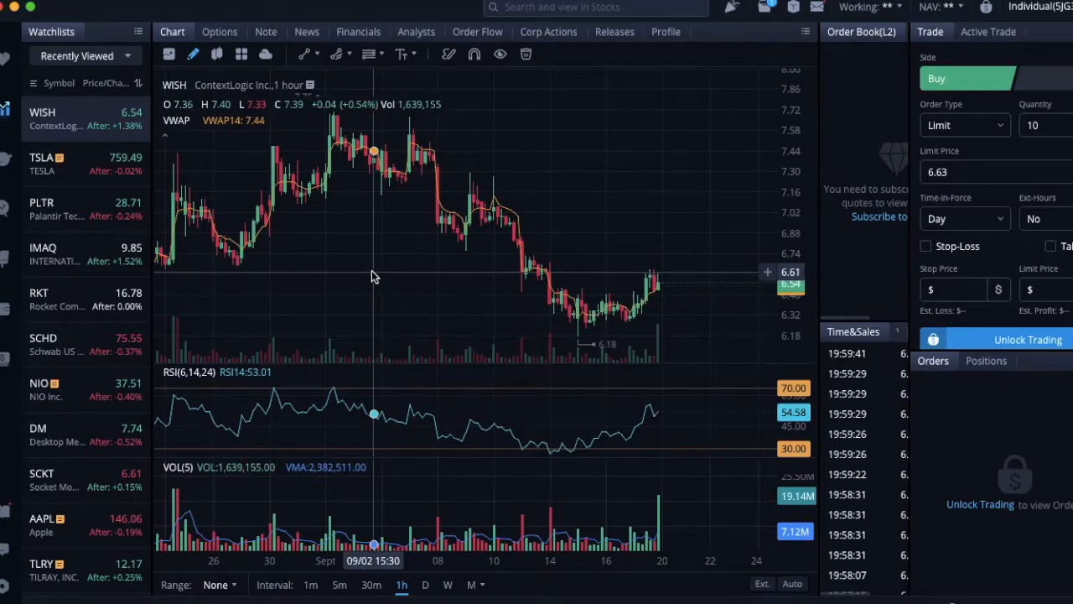
pyautogui.moveTo(366, 283)
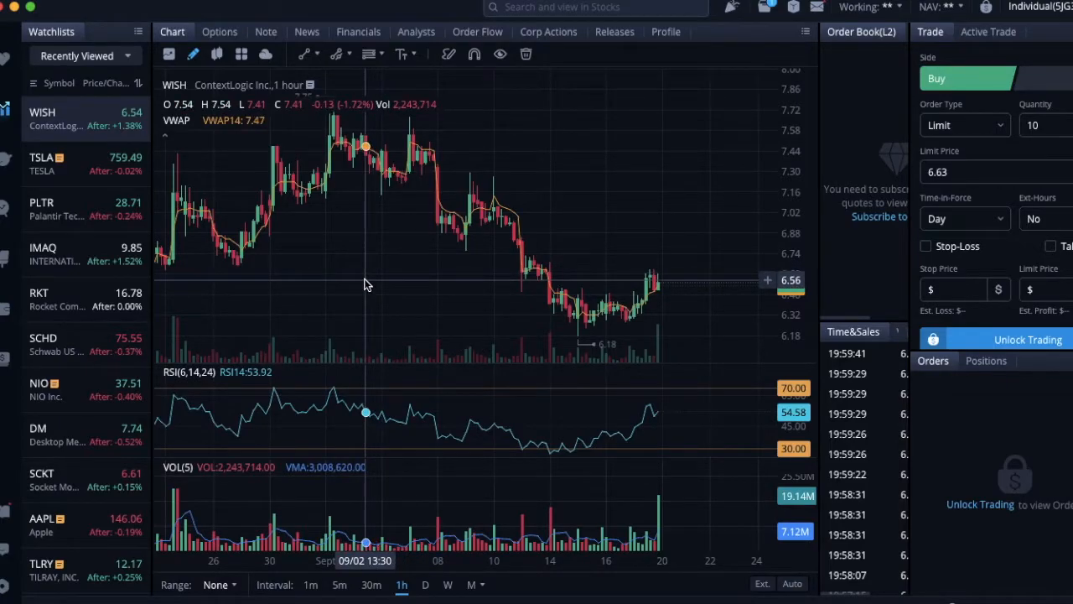
pyautogui.moveTo(305, 315)
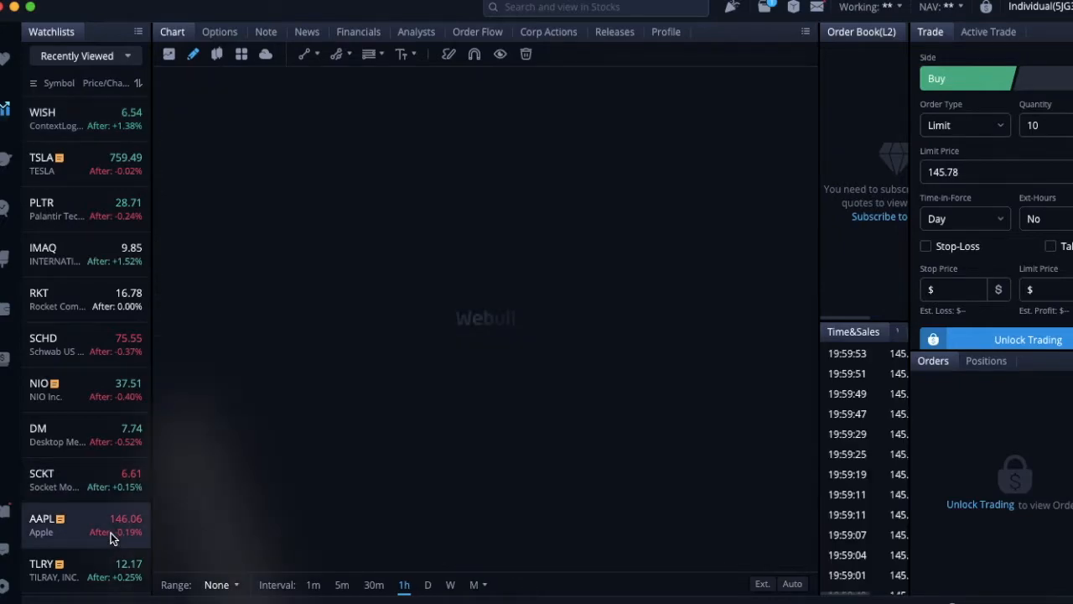
# Load the AAPL chart and set its range to three months
pyautogui.click(47, 523)
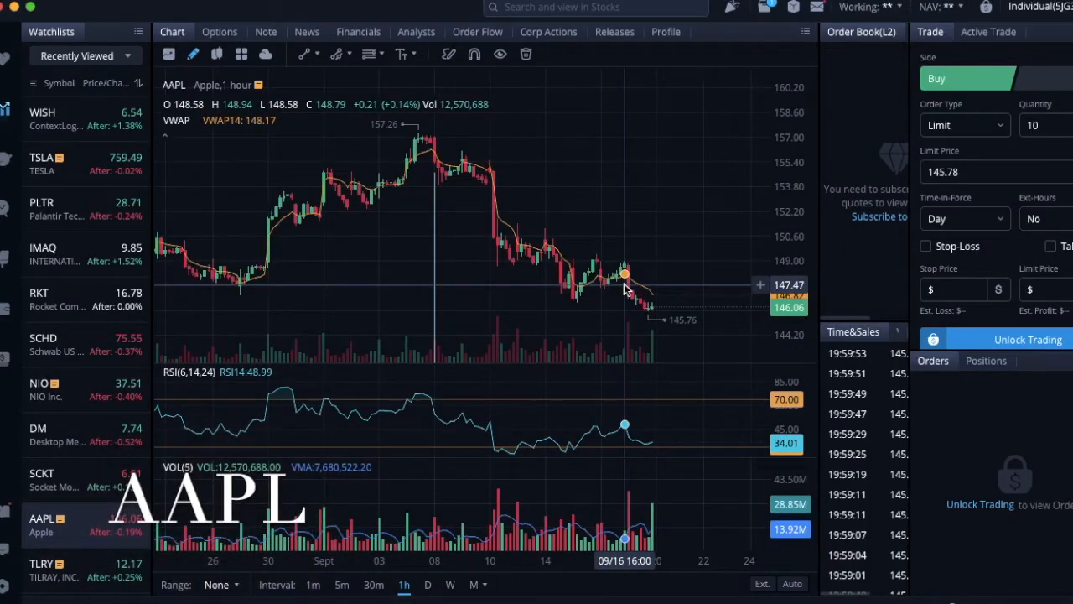
pyautogui.moveTo(442, 164)
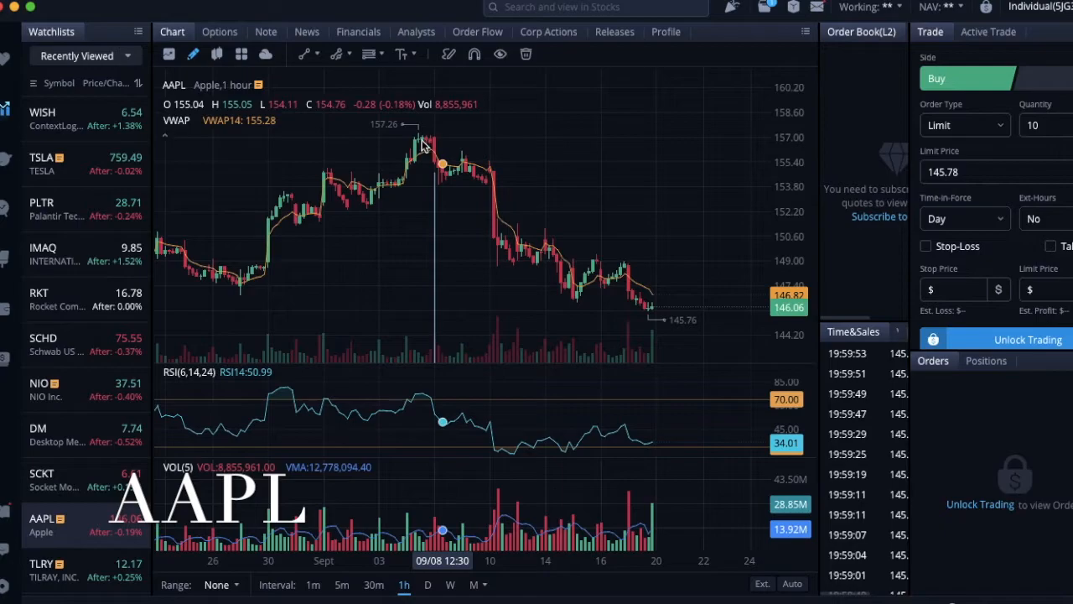
pyautogui.moveTo(554, 251)
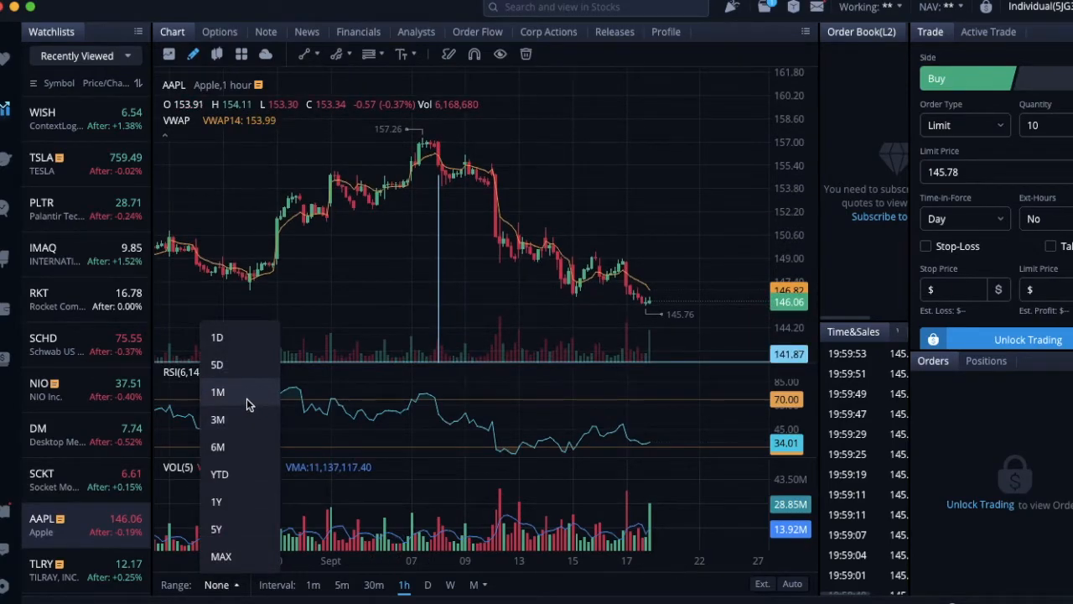
pyautogui.click(218, 419)
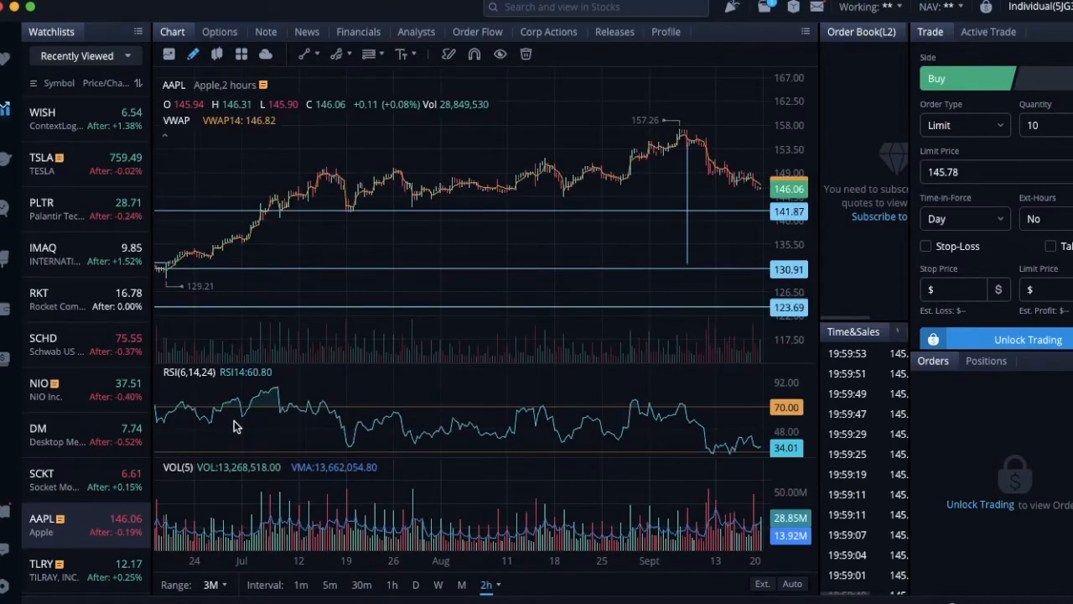
pyautogui.moveTo(510, 186)
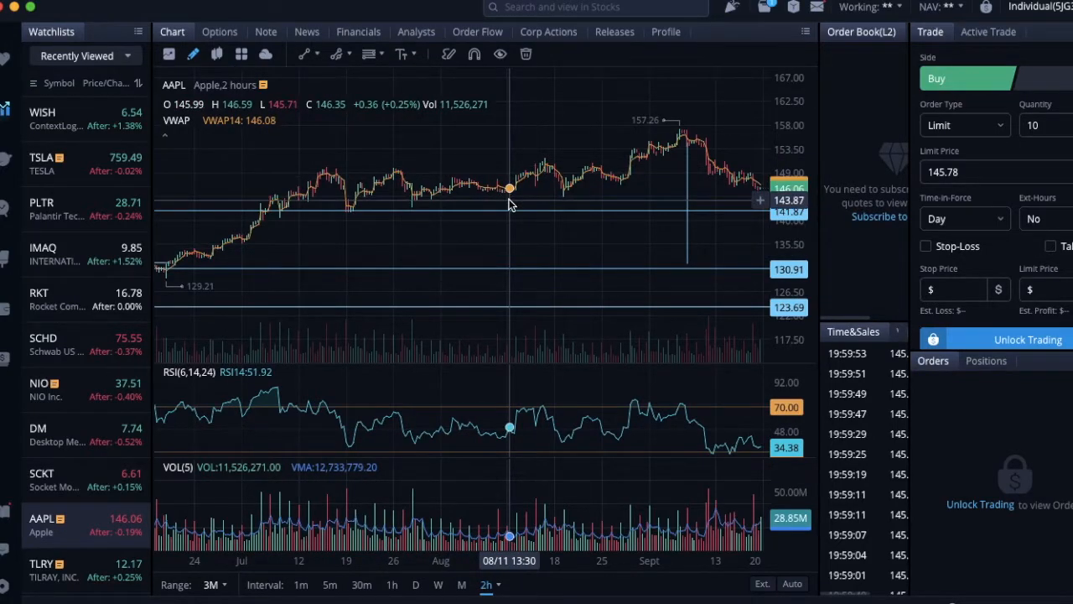
pyautogui.moveTo(552, 215)
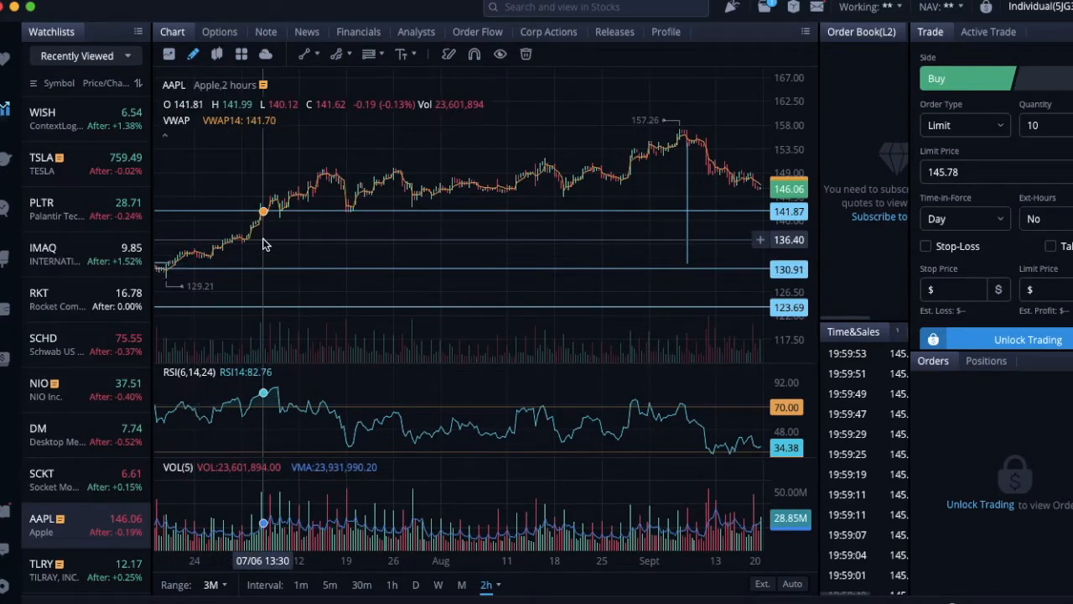
pyautogui.moveTo(185, 270)
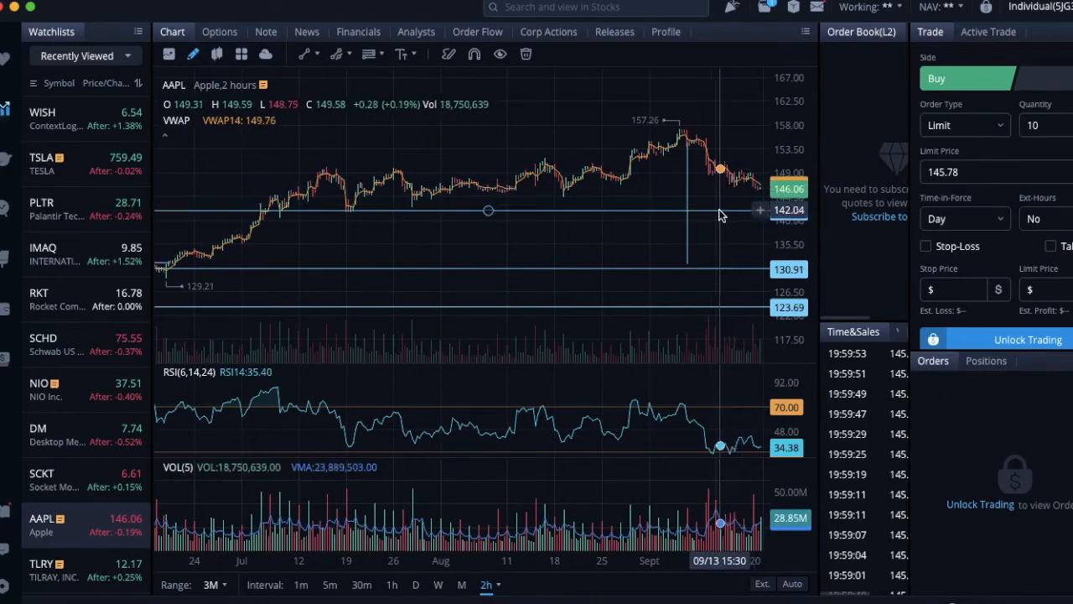
pyautogui.moveTo(679, 251)
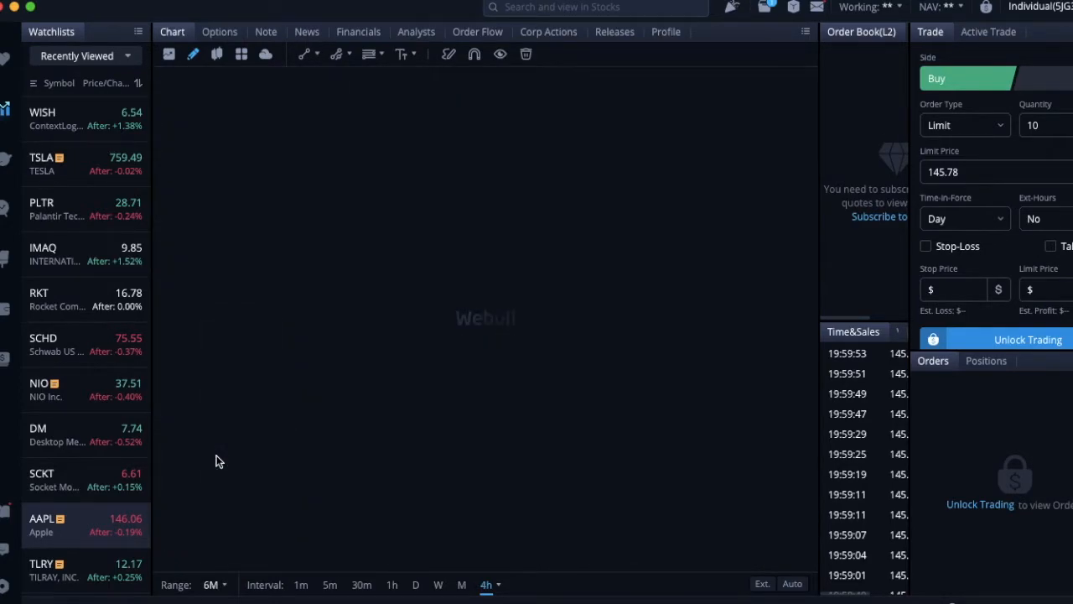
# Load the six-month AAPL 4-hour chart, April into September, with VWAP, RSI and volume
pyautogui.click(40, 523)
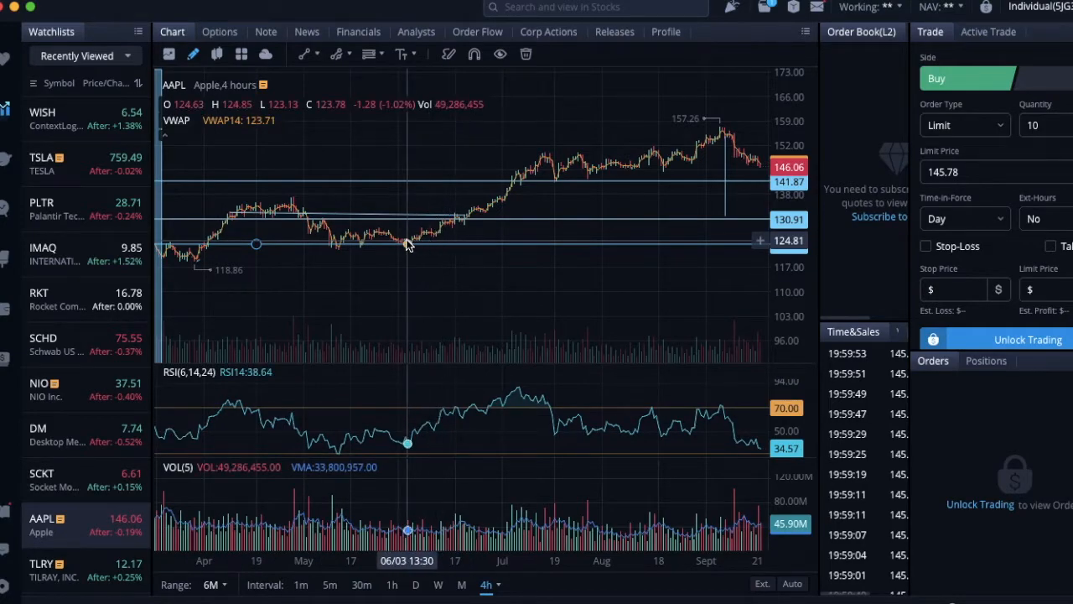
pyautogui.moveTo(411, 235)
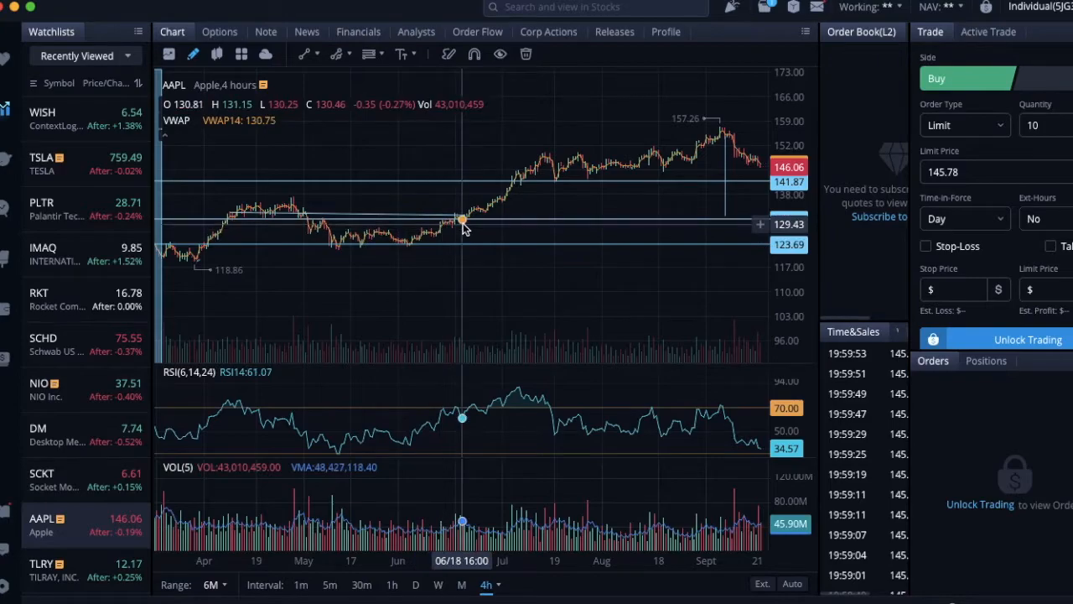
pyautogui.moveTo(487, 204)
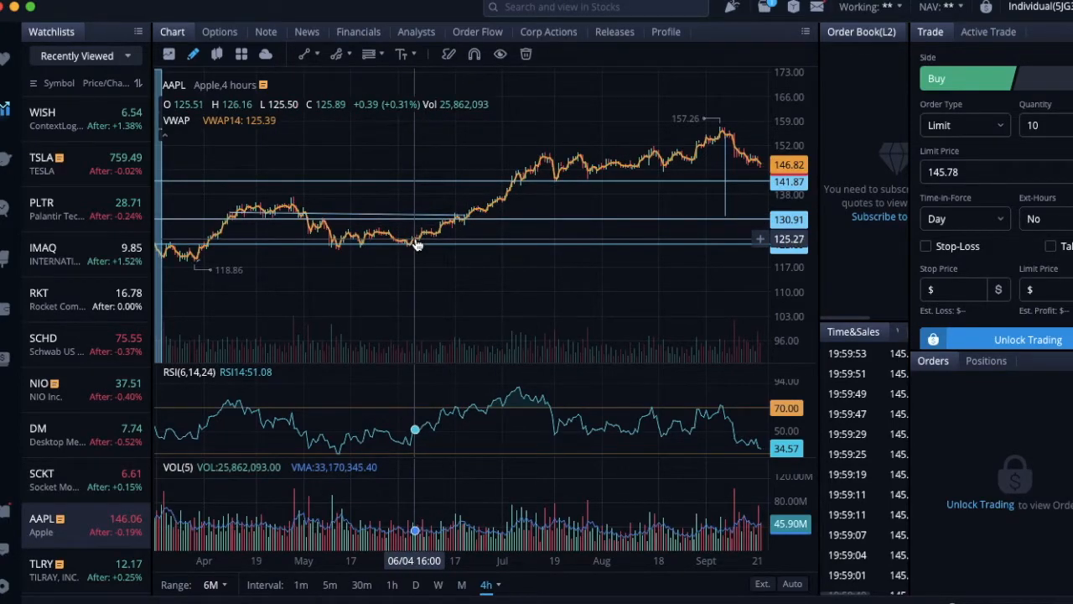
pyautogui.moveTo(707, 154)
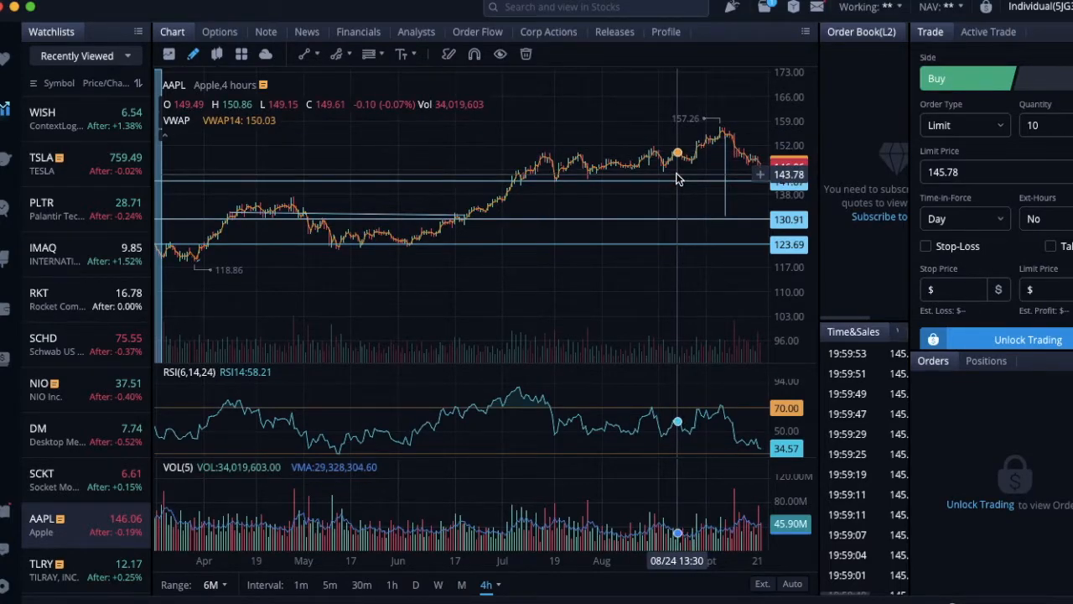
pyautogui.moveTo(523, 259)
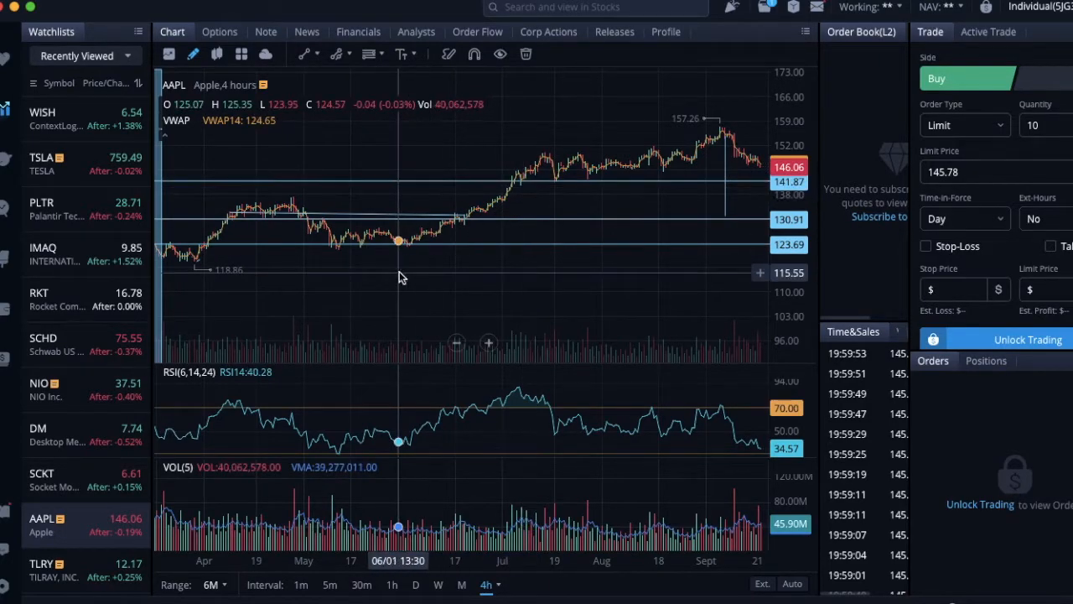
pyautogui.moveTo(444, 268)
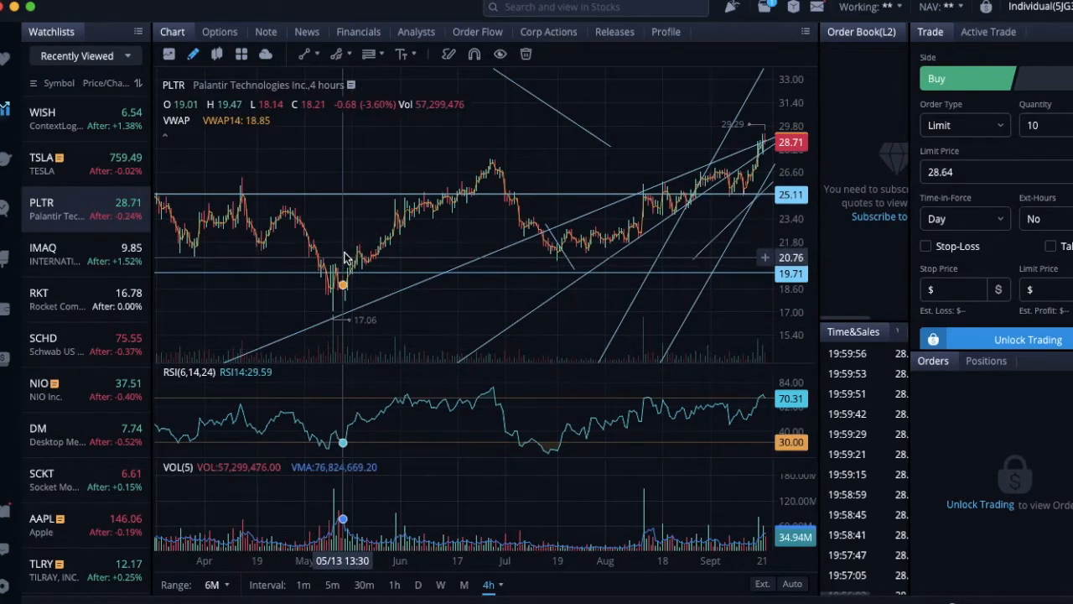
pyautogui.moveTo(741, 138)
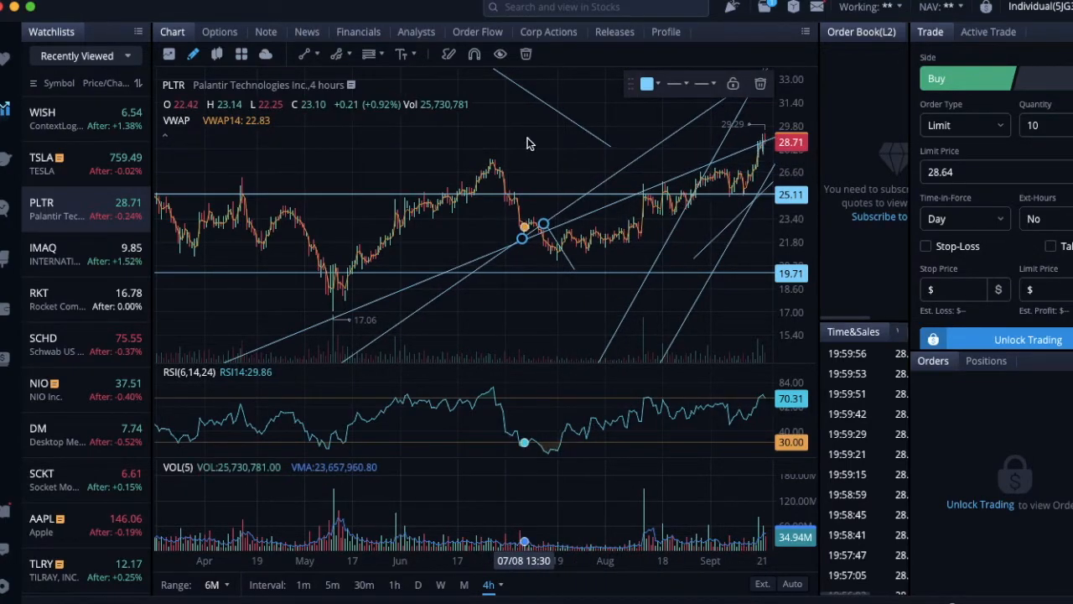
pyautogui.moveTo(459, 157)
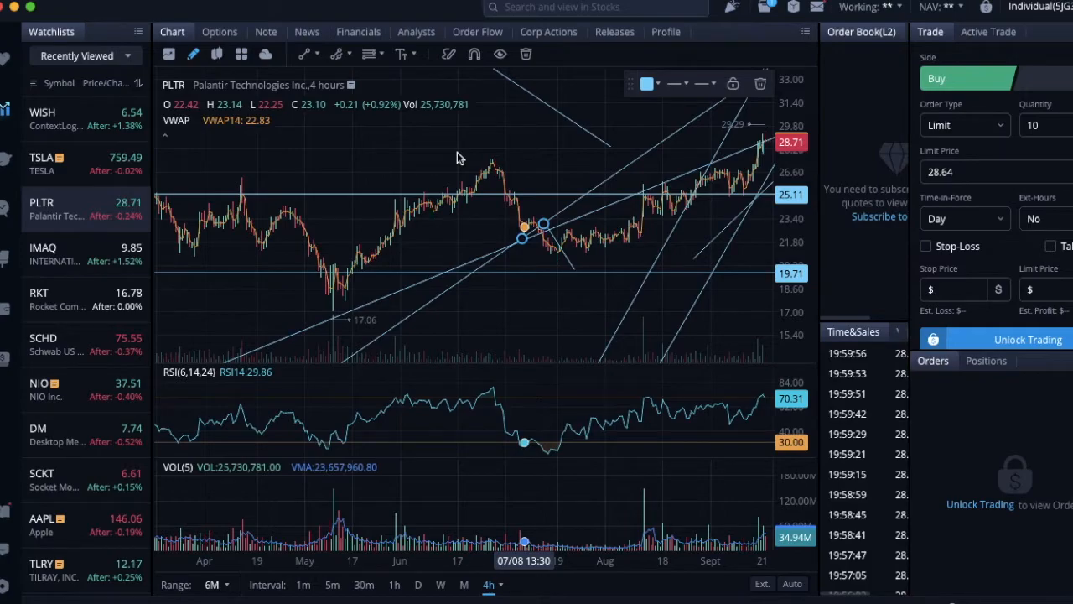